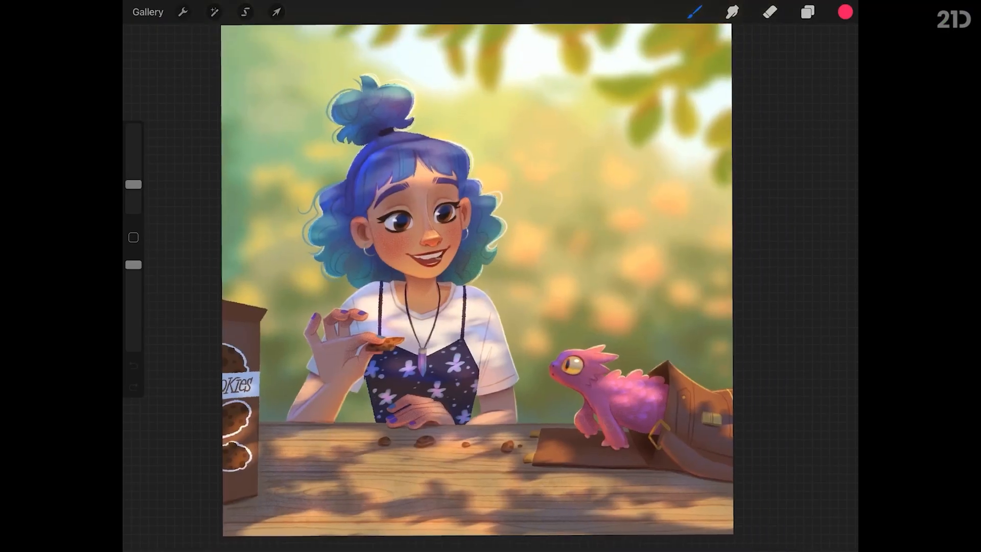
Step: Collapse the Détails and Light groups, then delete the Sketch, Détails and Light groups
{"action": "left_click", "coordinate": [809, 11]}
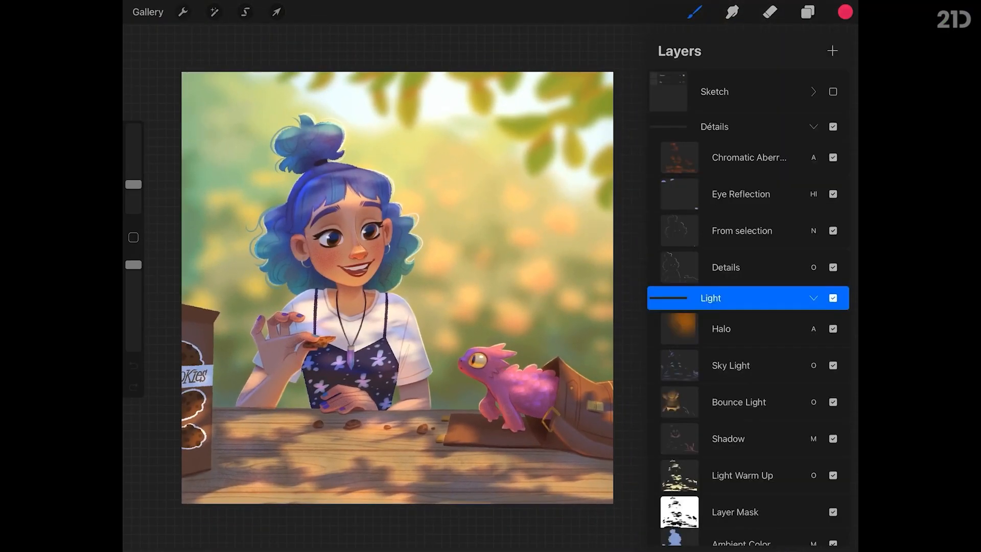
{"action": "left_click", "coordinate": [812, 126]}
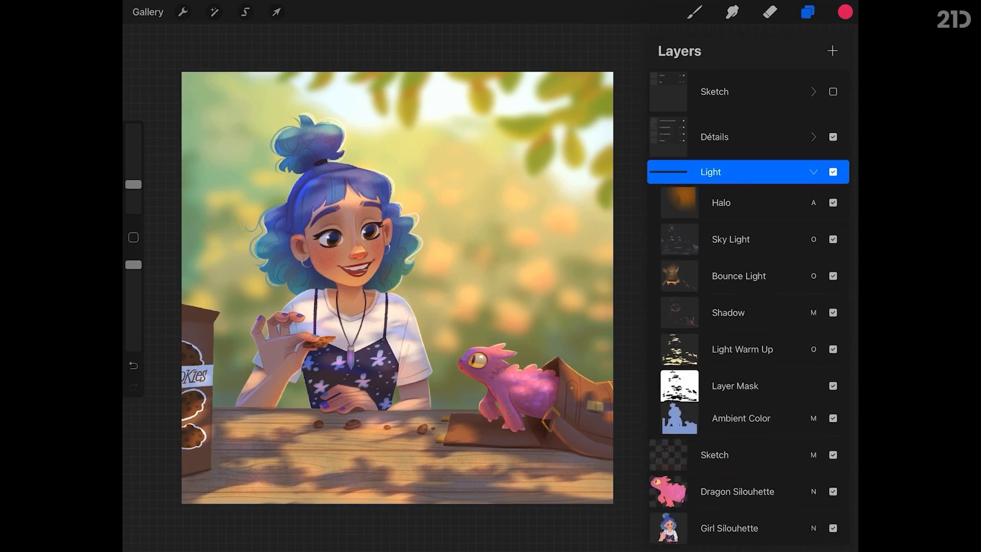
{"action": "left_click", "coordinate": [813, 171]}
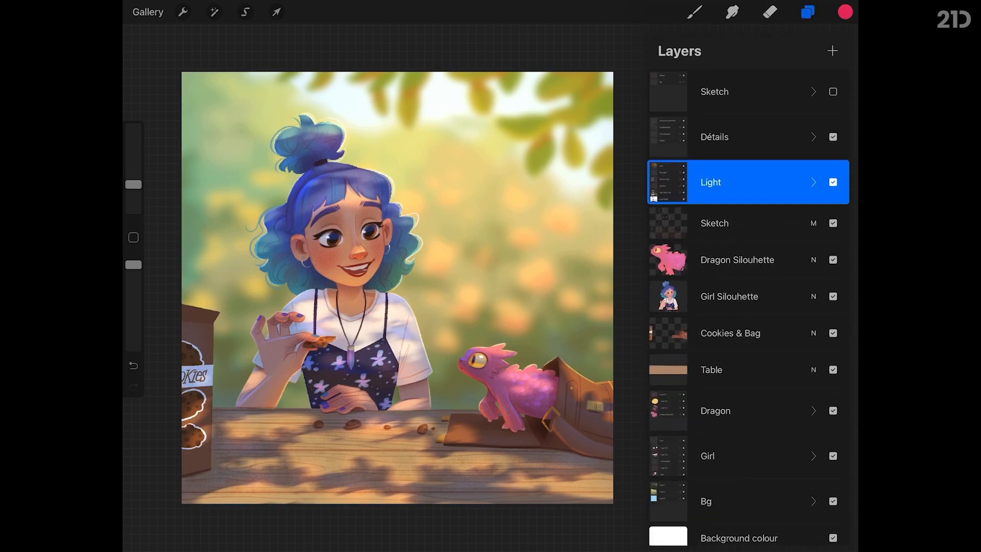
{"action": "left_click", "coordinate": [811, 182]}
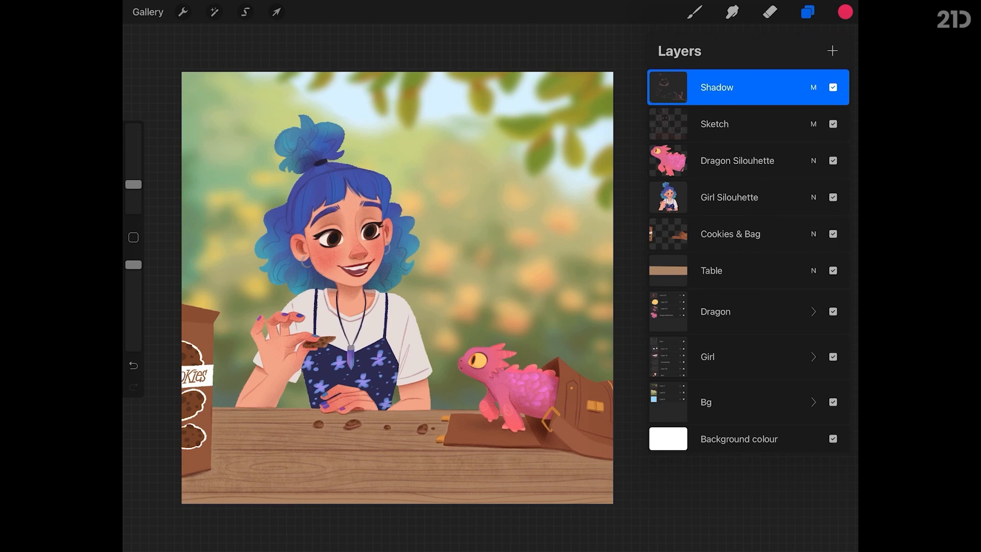
Step: Add Layer 29, fill it with dark navy blue, and set its blend mode to Multiply
{"action": "left_click", "coordinate": [831, 50]}
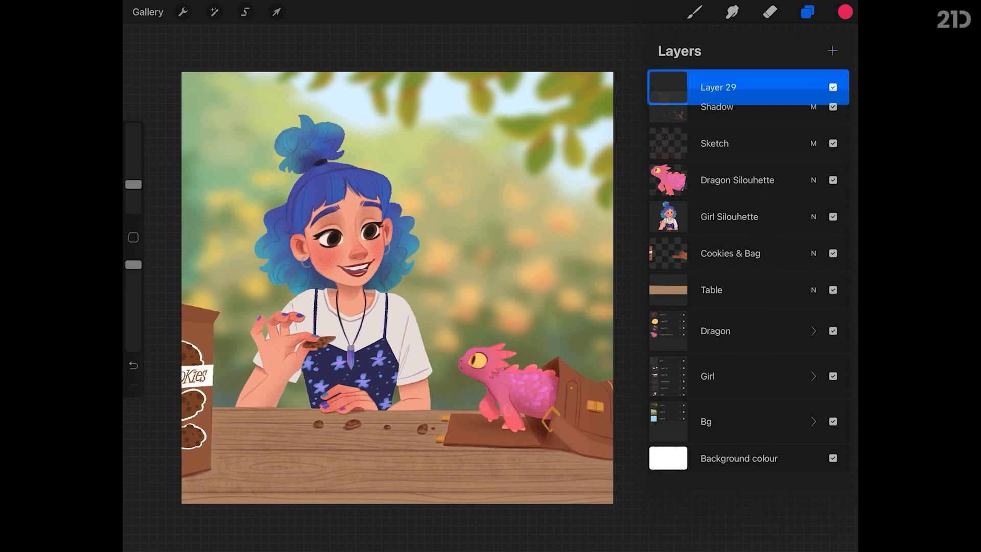
{"action": "left_click", "coordinate": [807, 11]}
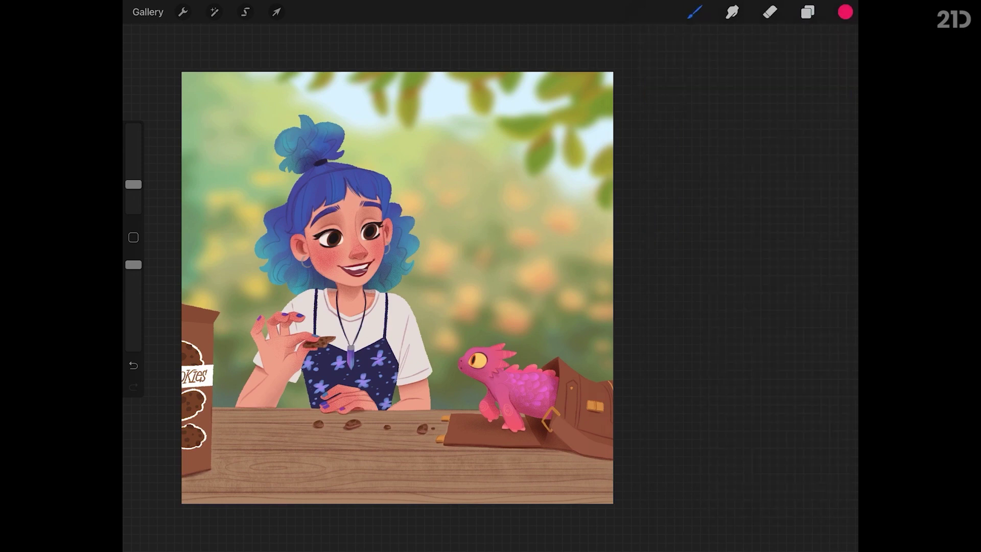
{"action": "left_click", "coordinate": [843, 12]}
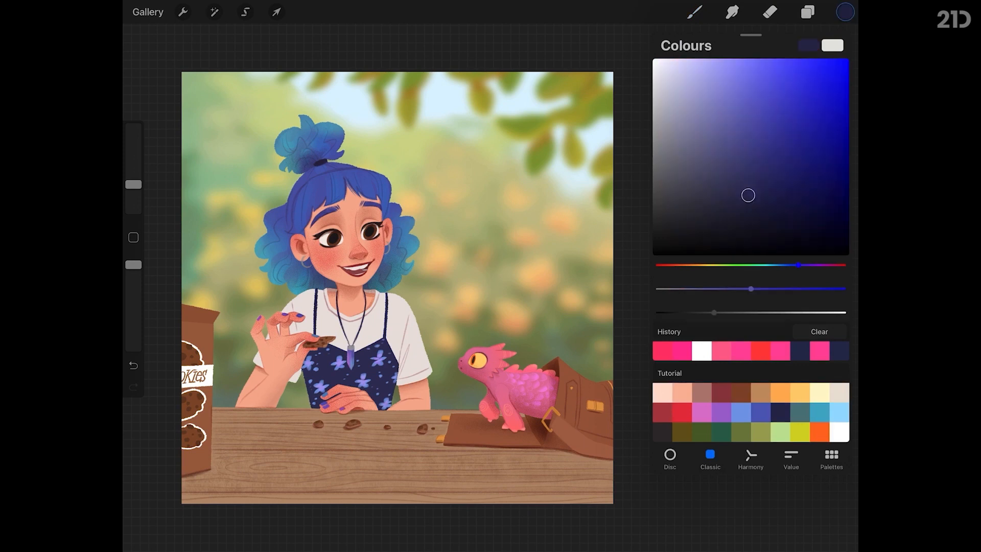
{"action": "left_click", "coordinate": [810, 11]}
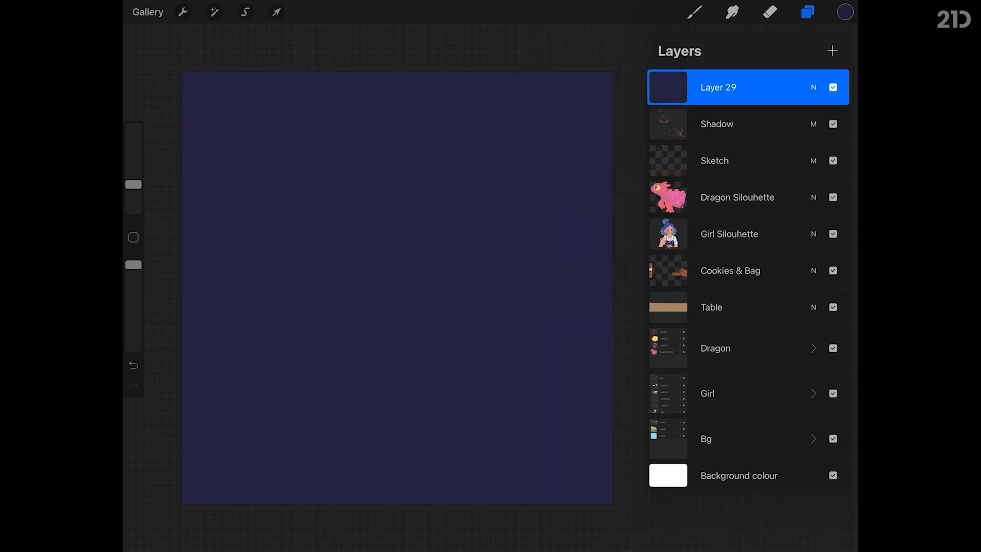
{"action": "left_click", "coordinate": [813, 87]}
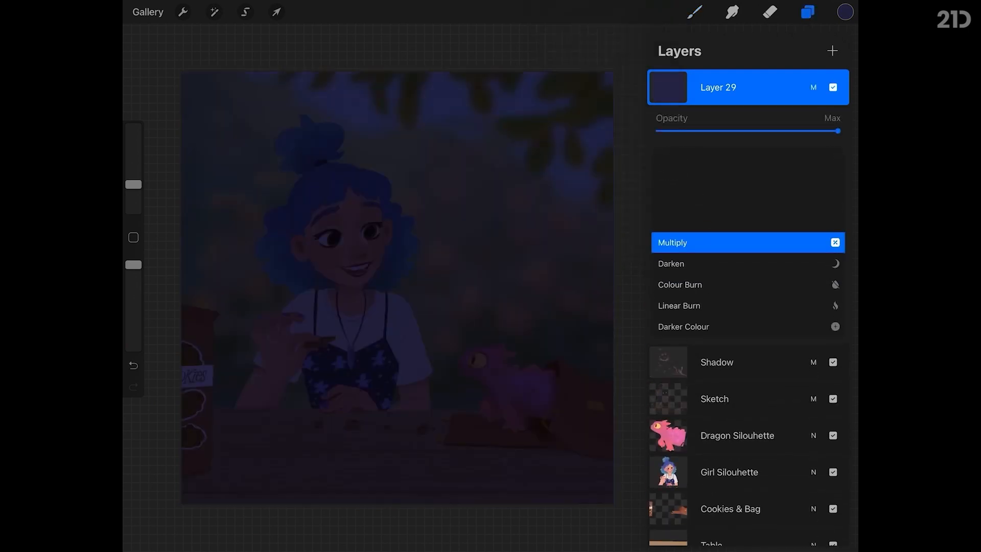
{"action": "left_click_drag", "start_coordinate": [848, 131], "coordinate": [816, 130]}
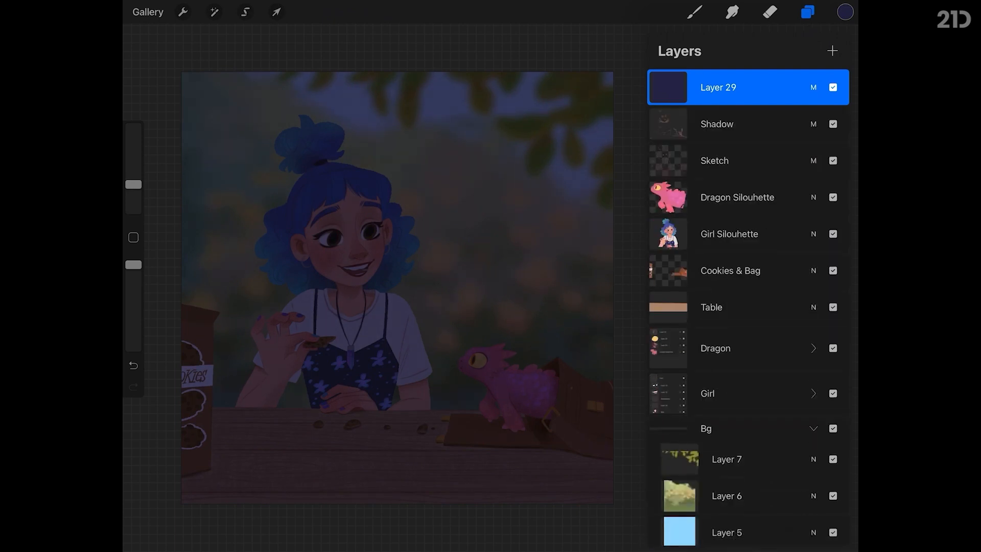
Step: Lower the background's brightness and saturation with Hue, Saturation, Brightness
{"action": "left_click", "coordinate": [212, 12]}
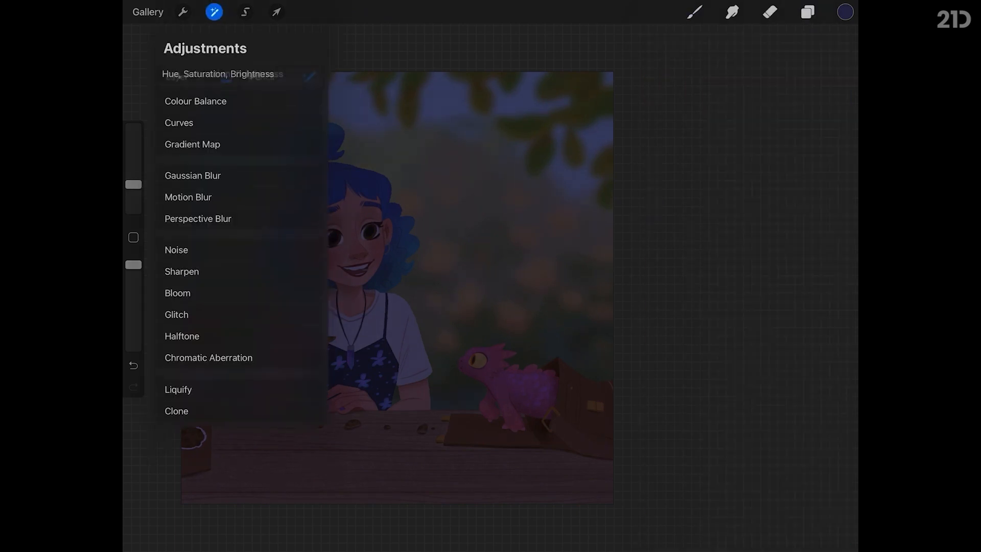
{"action": "left_click", "coordinate": [218, 74]}
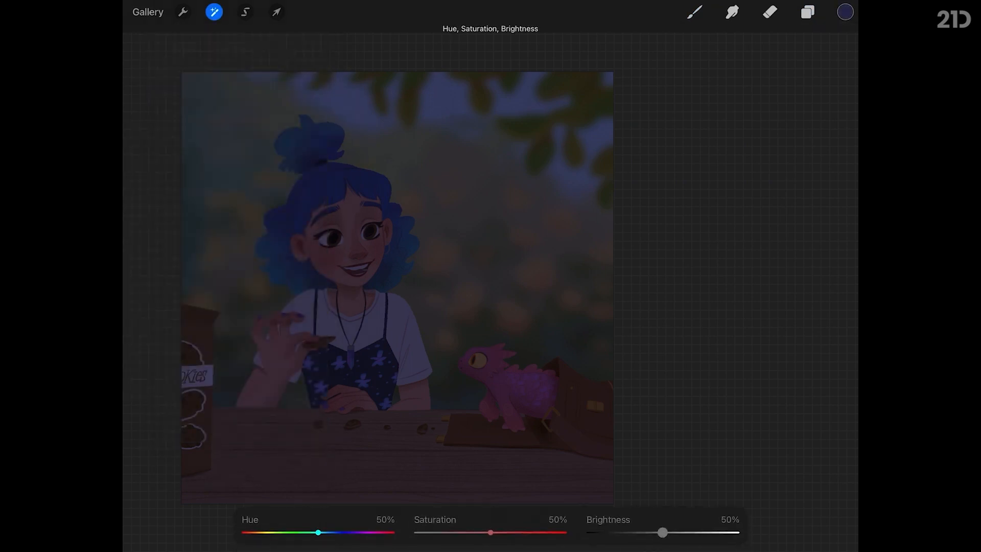
{"action": "left_click_drag", "start_coordinate": [663, 532], "coordinate": [620, 533]}
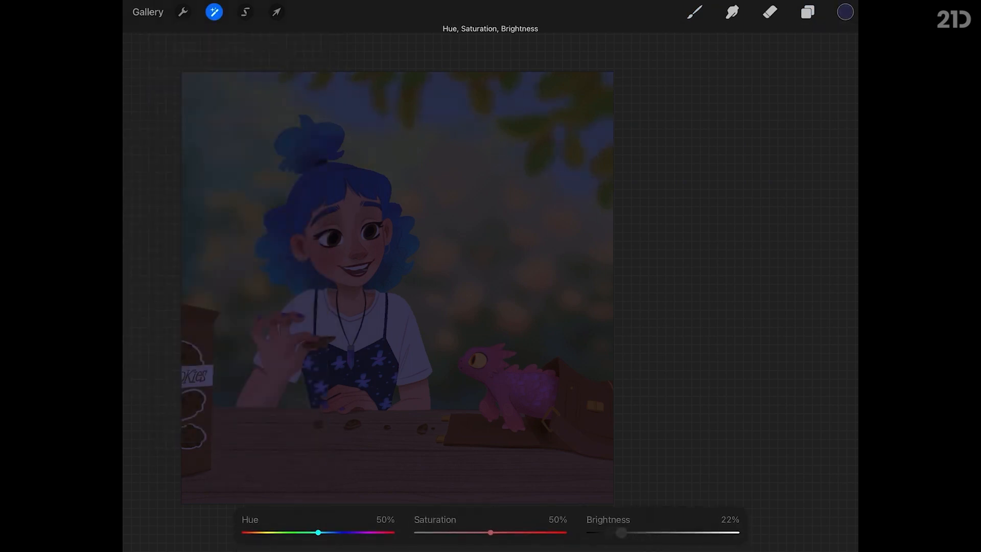
{"action": "left_click_drag", "start_coordinate": [489, 532], "coordinate": [464, 532]}
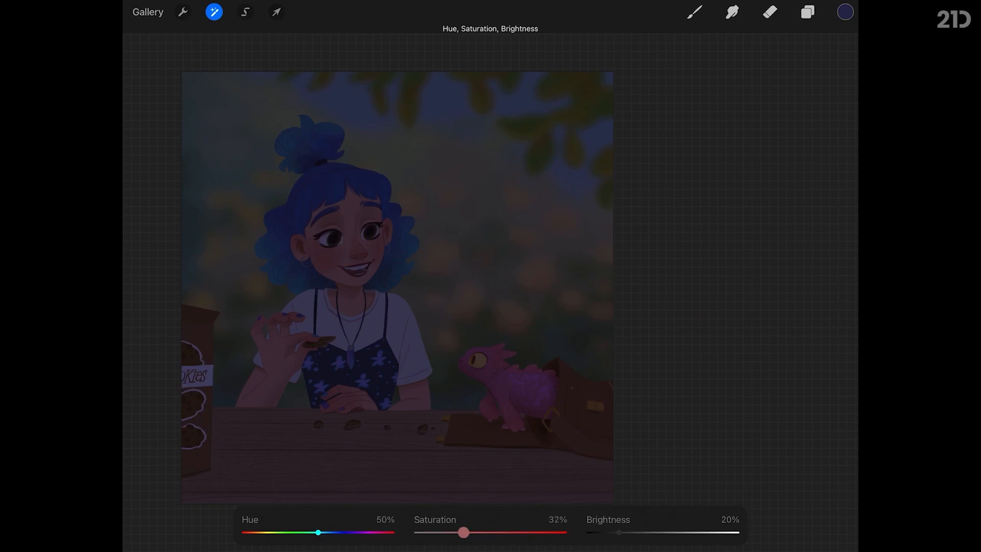
Step: Adjust another background layer's hue, saturation and brightness, then collapse the Bg group
{"action": "left_click", "coordinate": [214, 12]}
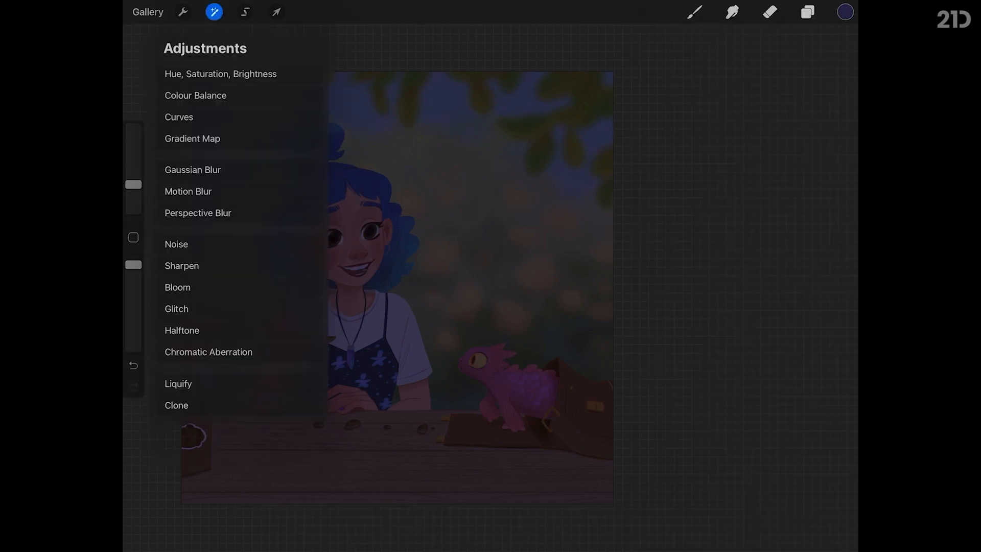
{"action": "left_click", "coordinate": [221, 74]}
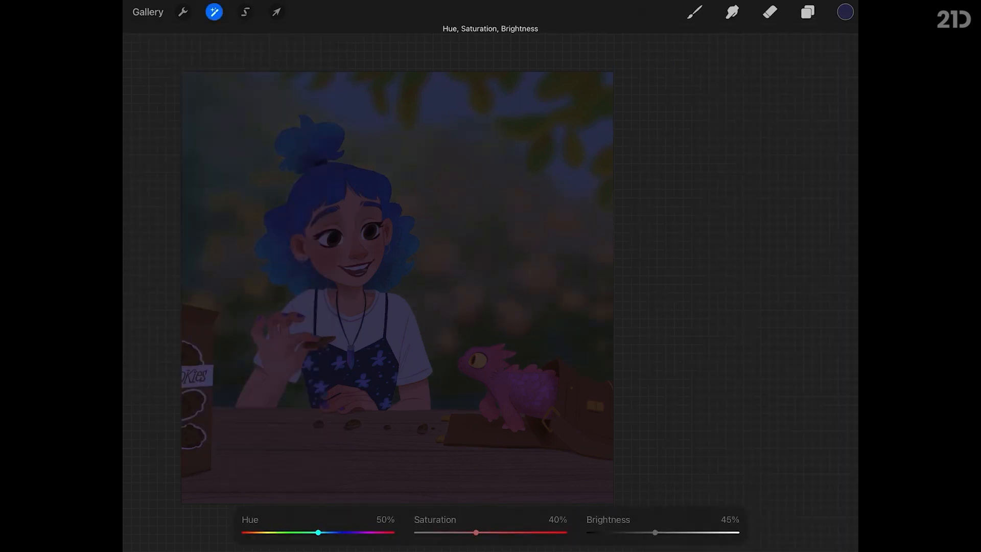
{"action": "left_click", "coordinate": [803, 12]}
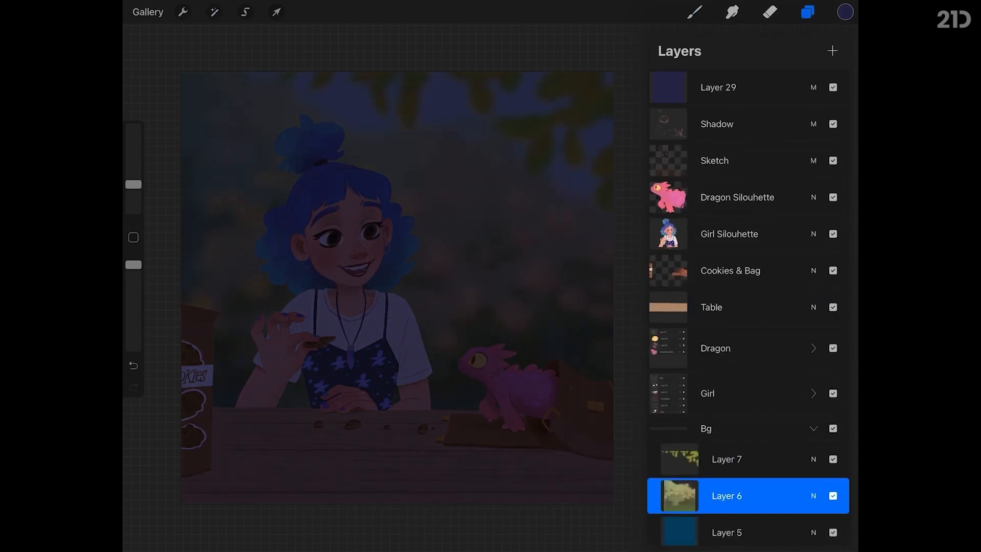
{"action": "left_click", "coordinate": [737, 197]}
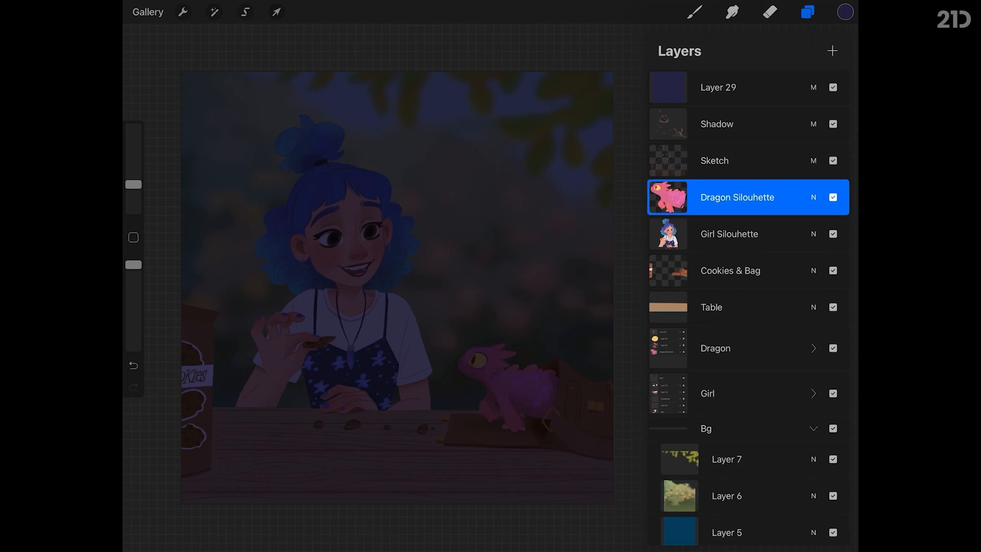
{"action": "left_click", "coordinate": [812, 428]}
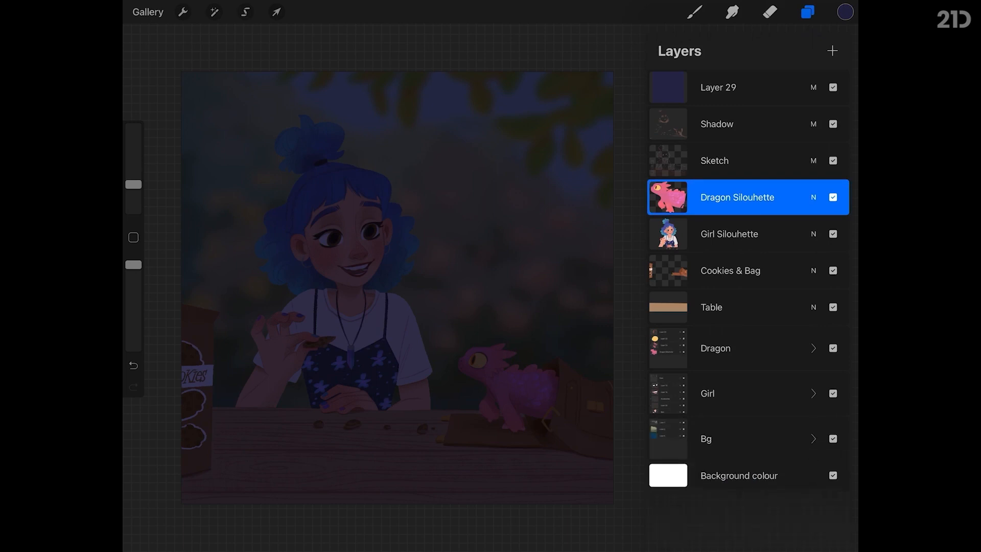
Step: Clear the navy overlay over the dragon silhouette, reselect the dragon, and add Layer 30
{"action": "left_click", "coordinate": [248, 12]}
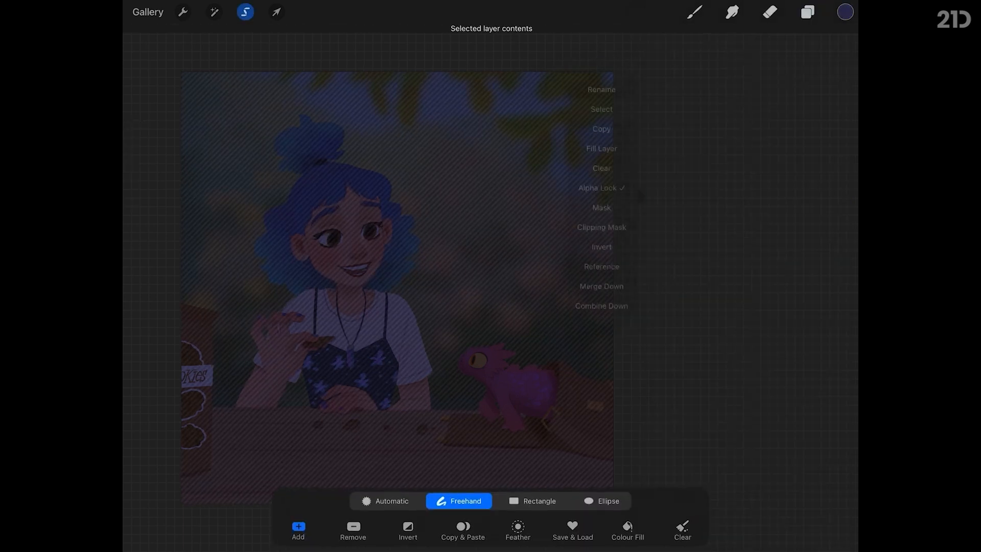
{"action": "left_click", "coordinate": [806, 12]}
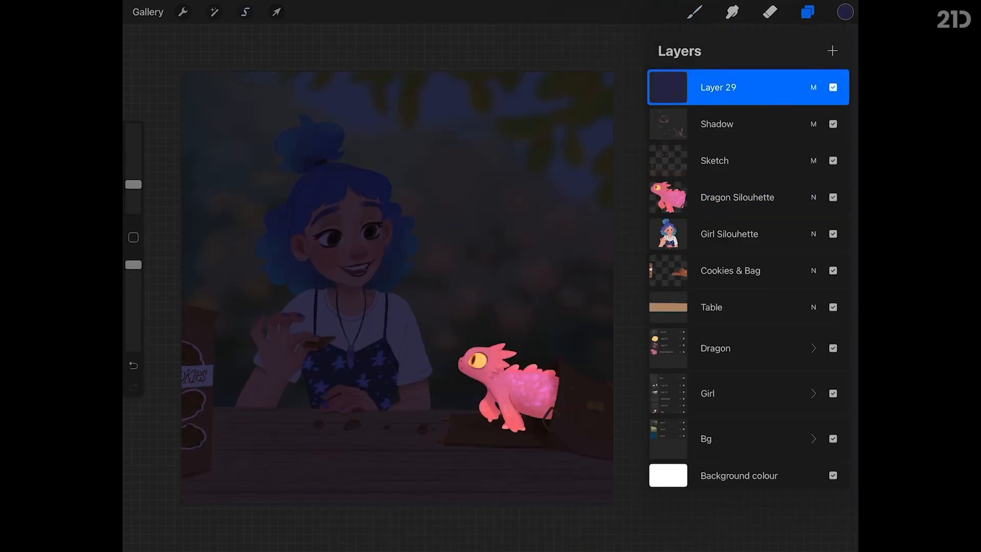
{"action": "left_click", "coordinate": [737, 197]}
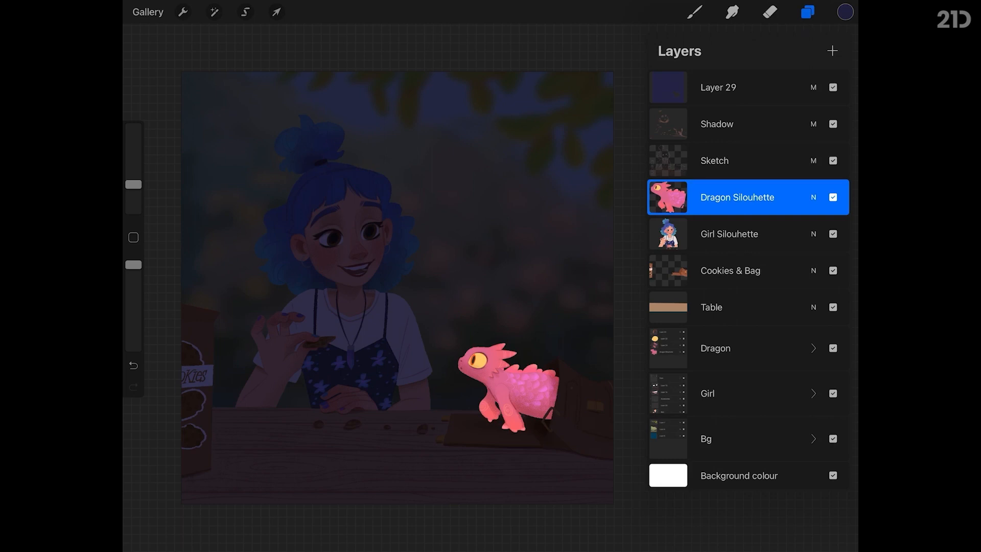
{"action": "left_click", "coordinate": [246, 12]}
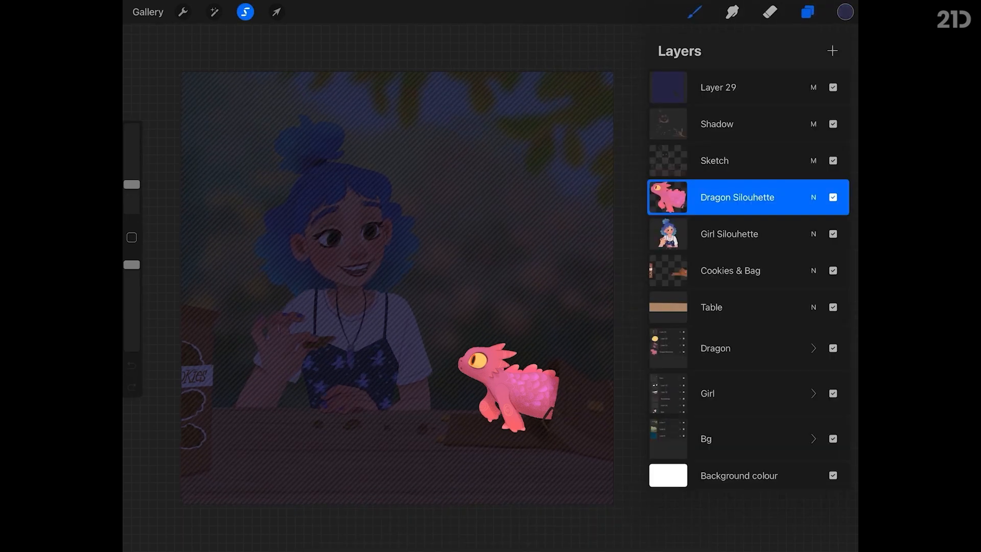
{"action": "left_click", "coordinate": [832, 50]}
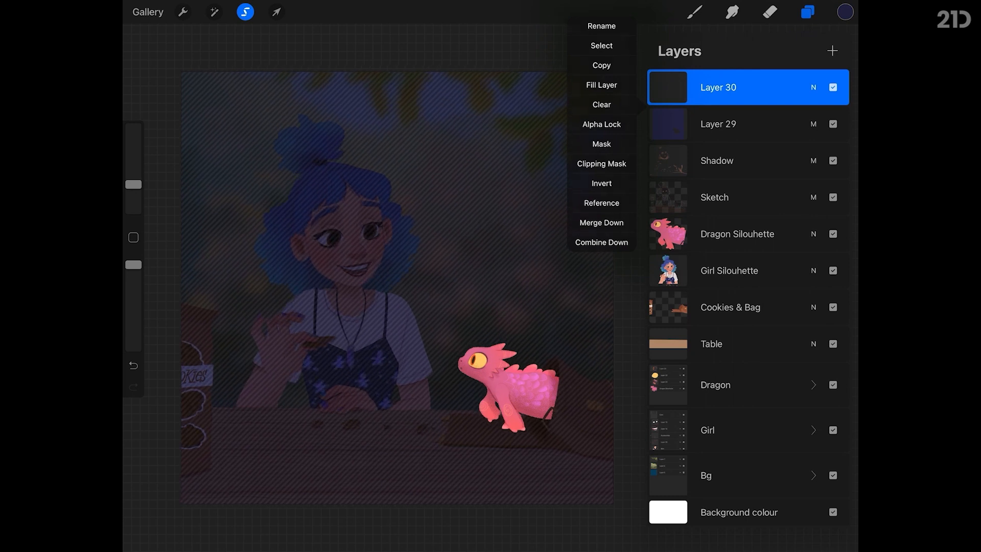
Step: Fill the dragon shape with pink on Layer 30, blur it into a glow, and set it to Add
{"action": "left_click", "coordinate": [845, 12]}
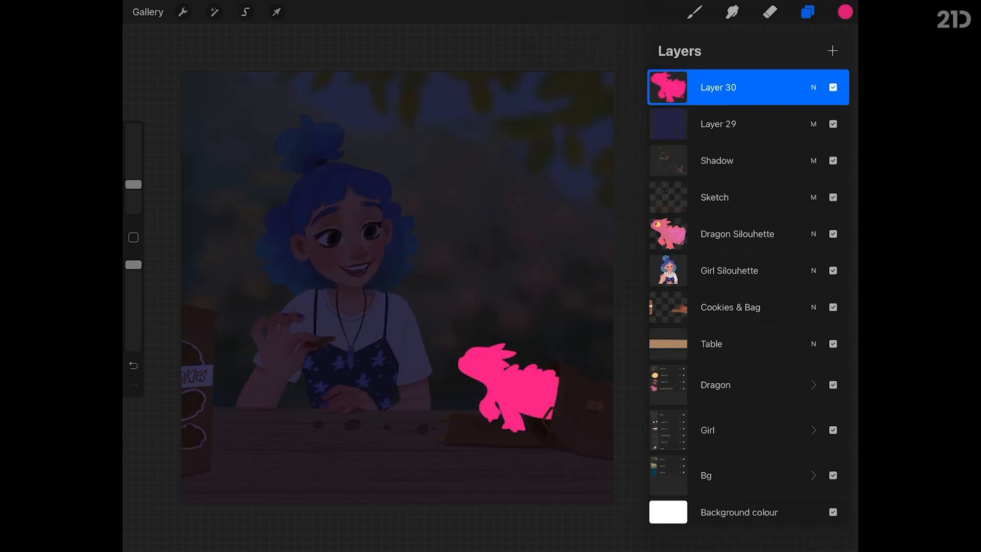
{"action": "left_click", "coordinate": [212, 12]}
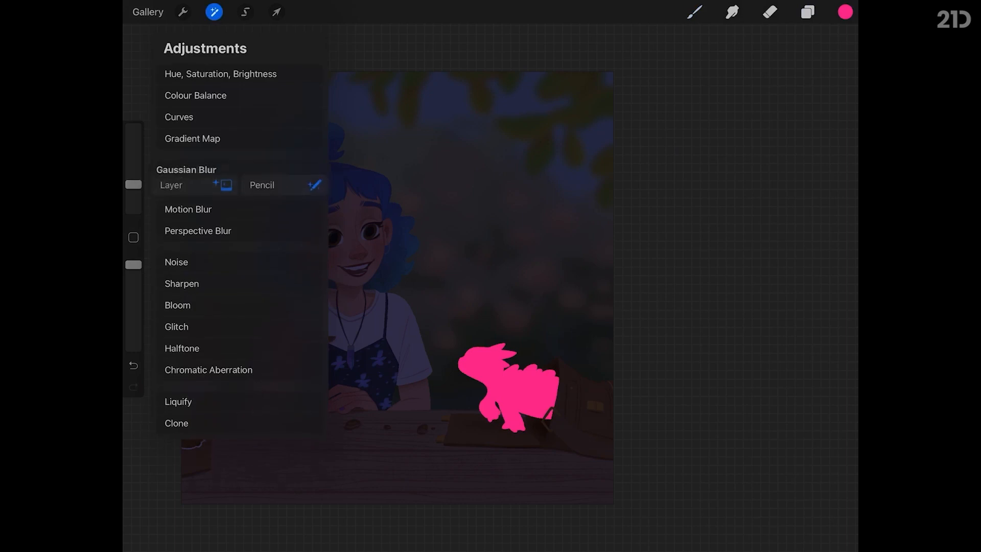
{"action": "left_click", "coordinate": [185, 169]}
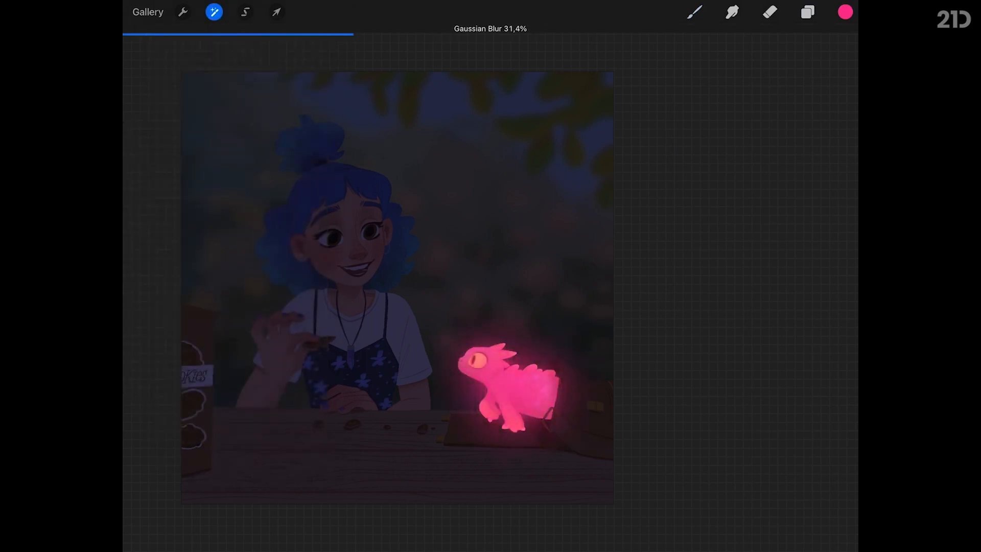
{"action": "left_click_drag", "start_coordinate": [350, 34], "coordinate": [388, 34]}
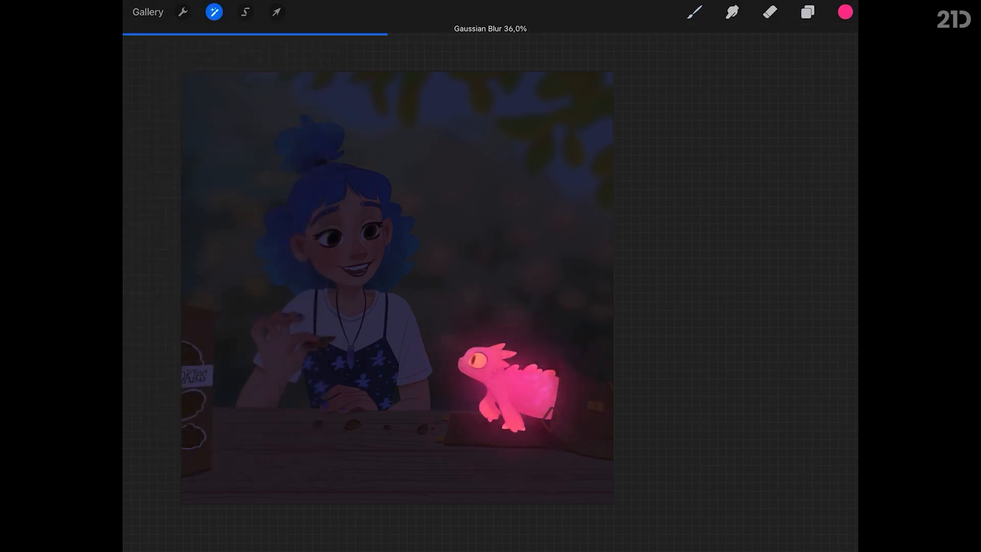
{"action": "left_click", "coordinate": [807, 13]}
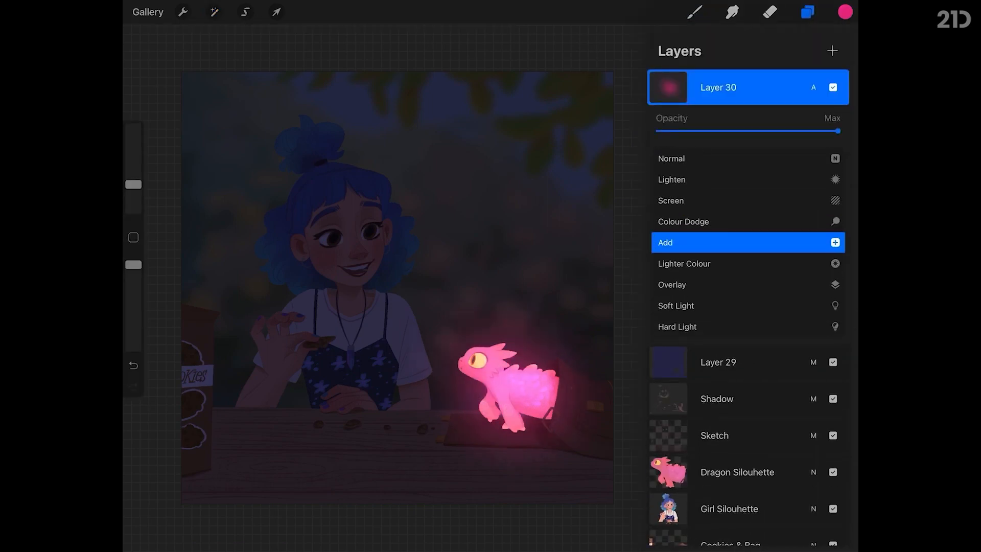
{"action": "left_click", "coordinate": [738, 87]}
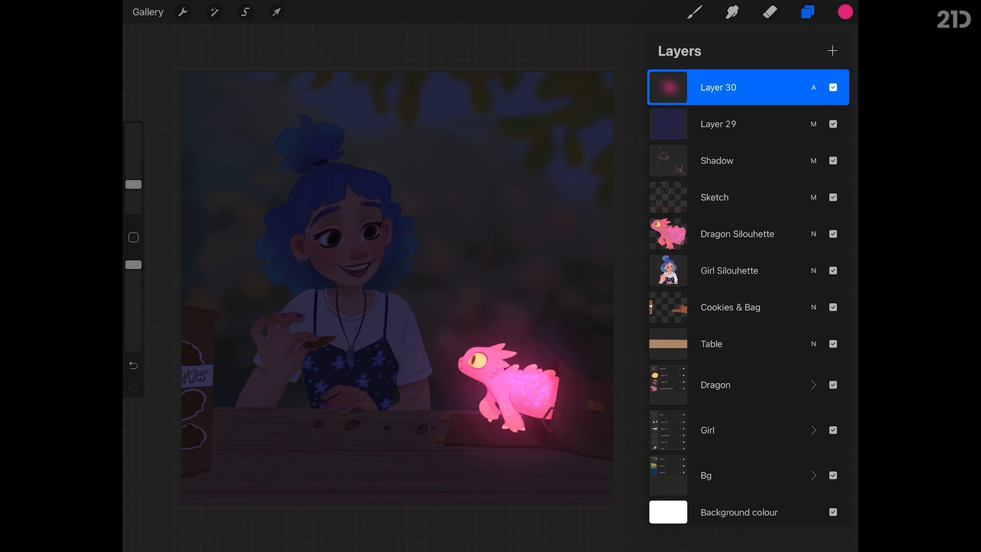
{"action": "left_click", "coordinate": [813, 384]}
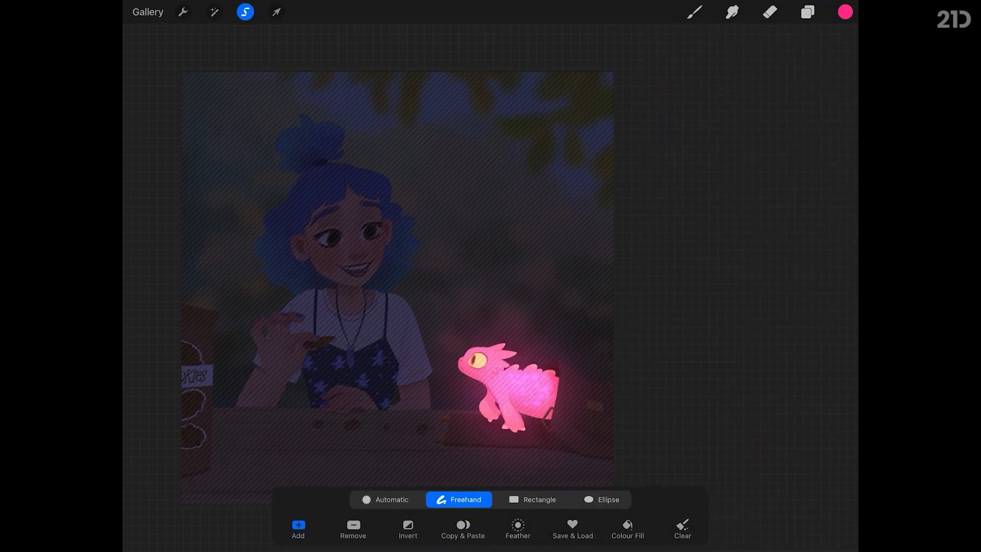
Step: Add Layer 31 and set its blend mode to Add
{"action": "left_click", "coordinate": [806, 11]}
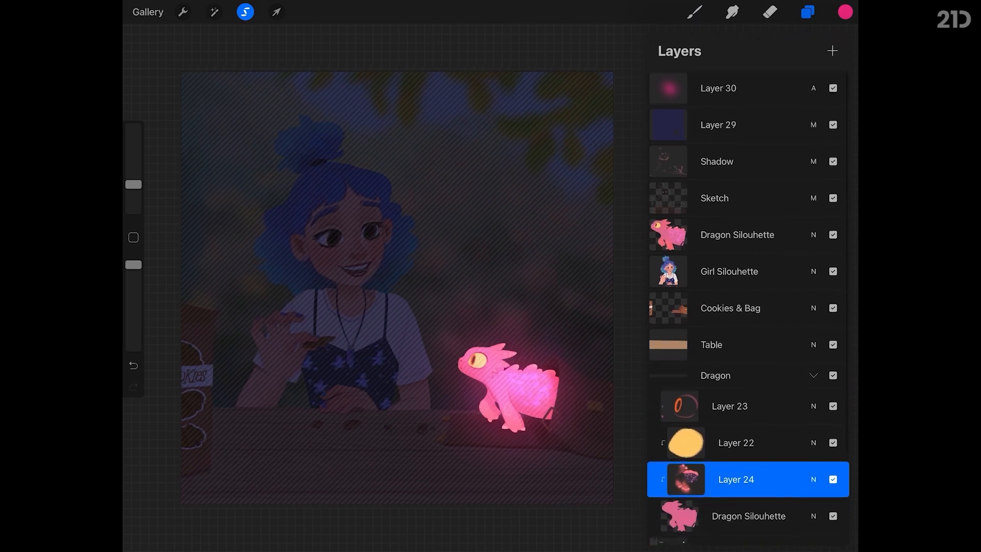
{"action": "left_click", "coordinate": [831, 51]}
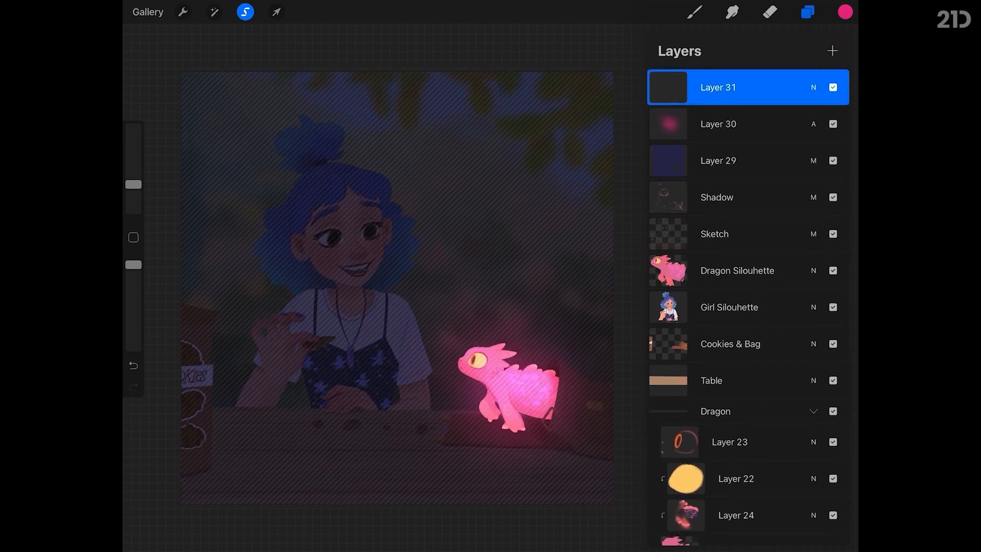
{"action": "left_click", "coordinate": [844, 11]}
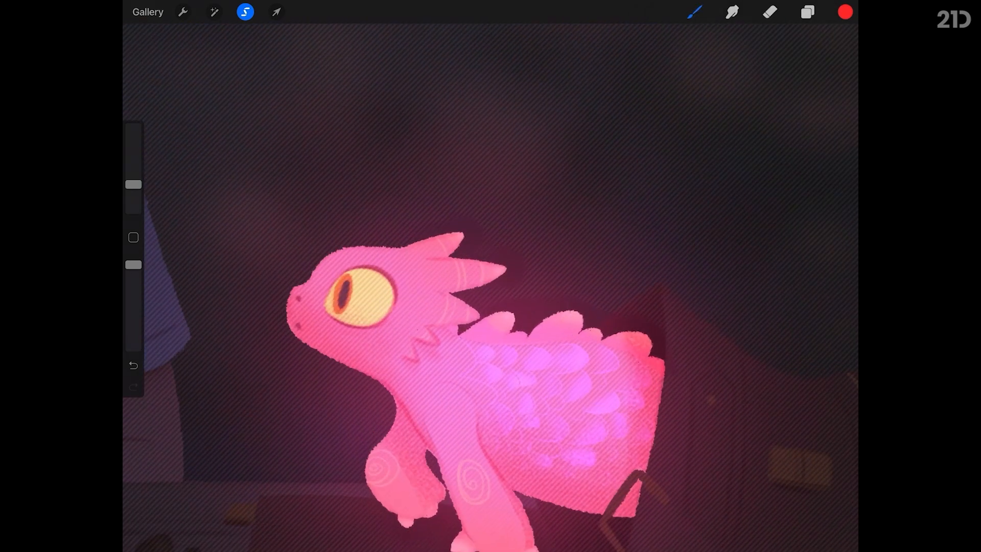
{"action": "left_click", "coordinate": [807, 11]}
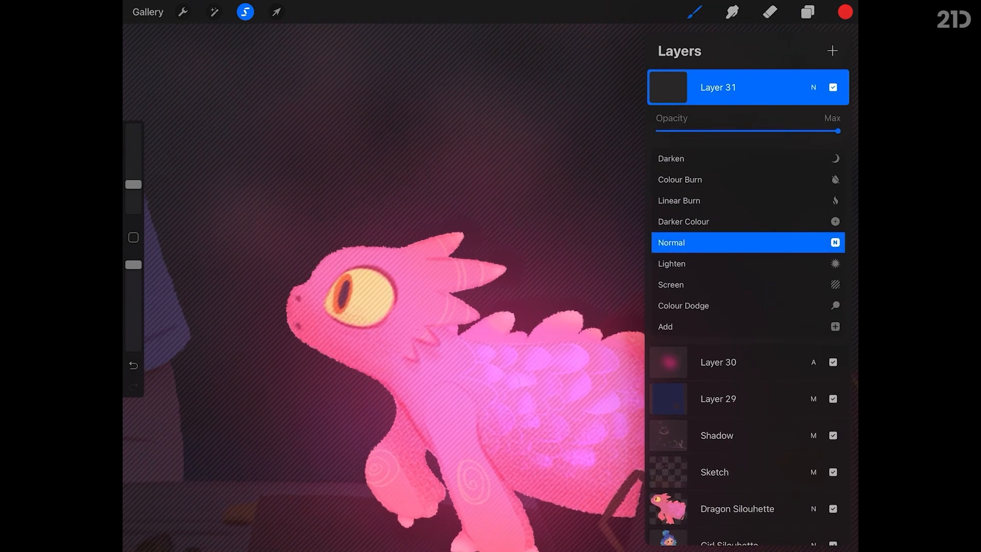
{"action": "left_click", "coordinate": [805, 11]}
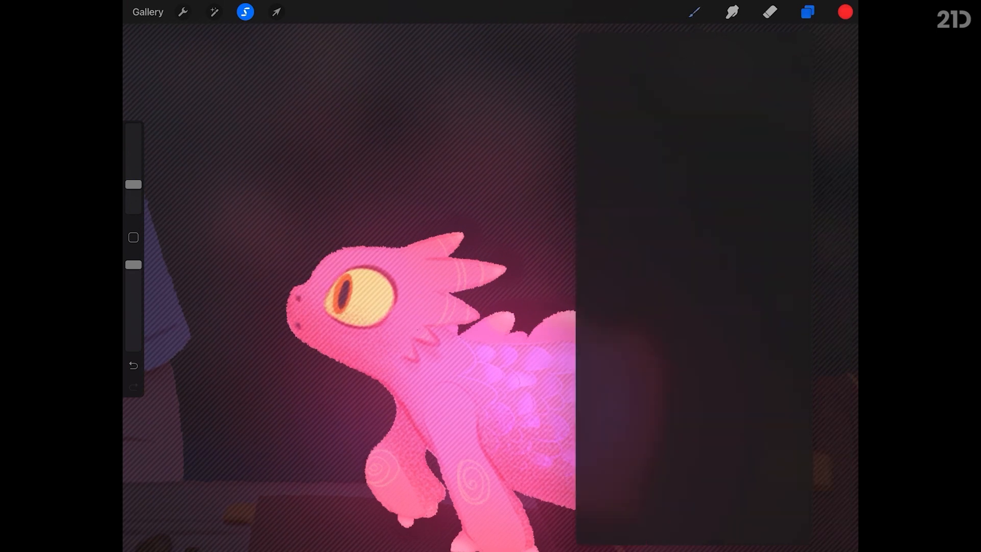
Step: Paint red glow along the dragon's spines and feet, toggling the layer to compare
{"action": "left_click", "coordinate": [693, 12]}
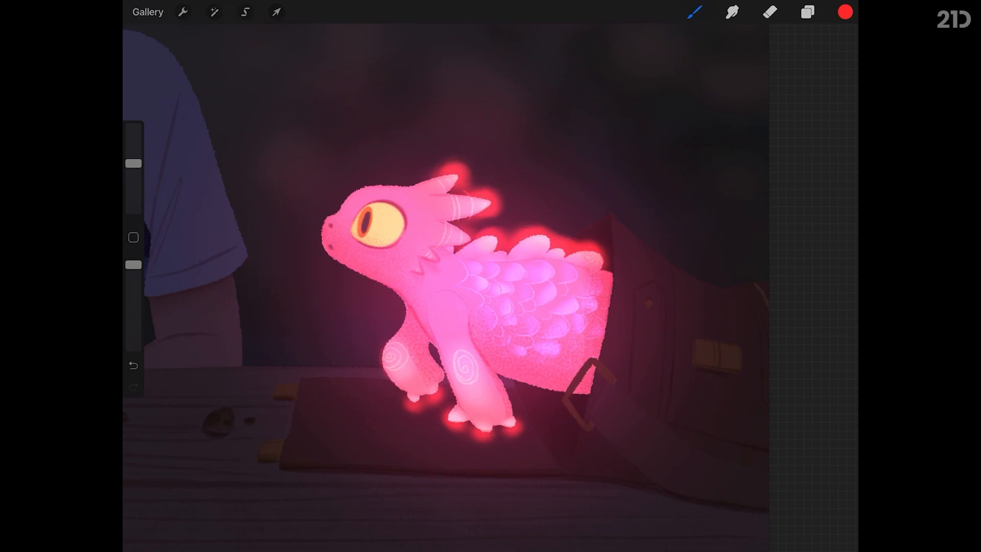
{"action": "left_click", "coordinate": [806, 12]}
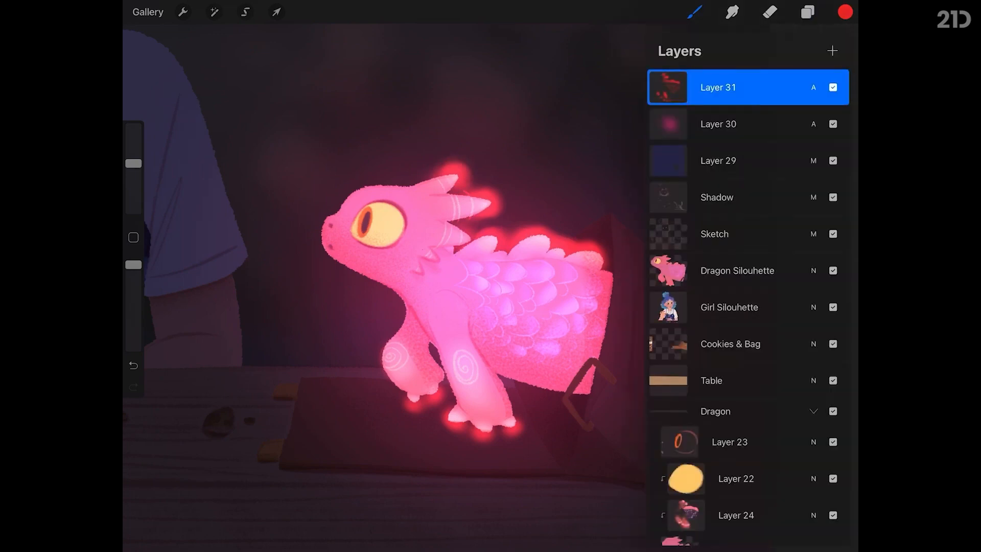
{"action": "left_click", "coordinate": [246, 12]}
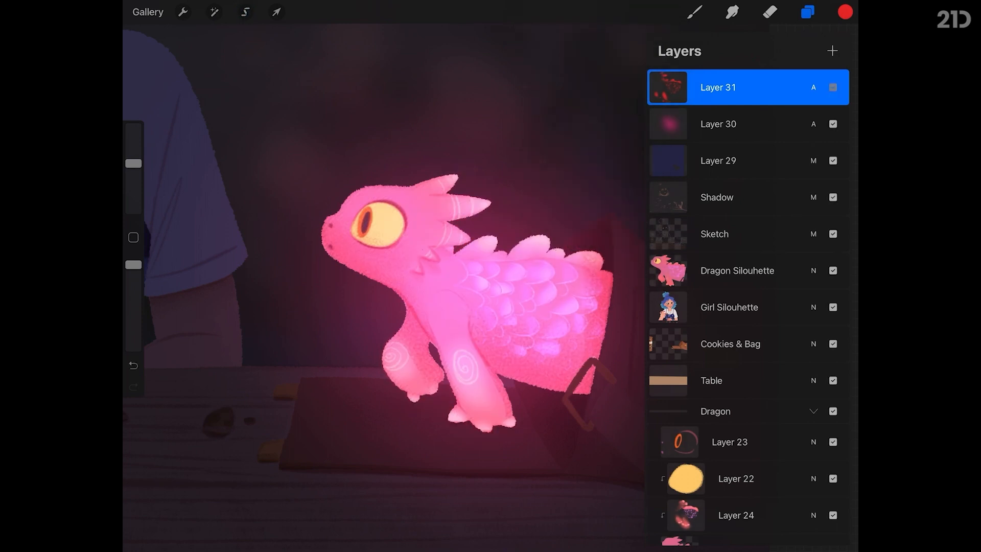
{"action": "left_click", "coordinate": [832, 87]}
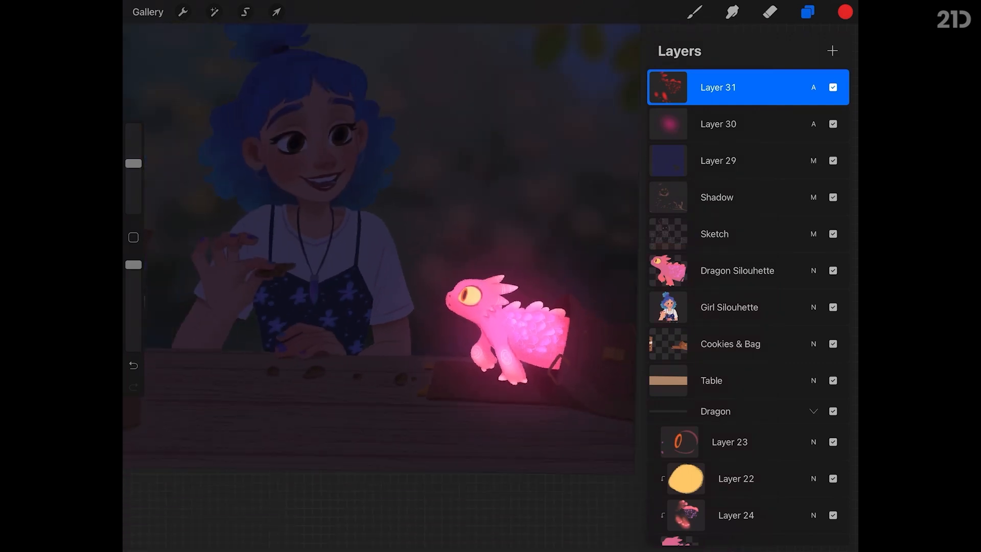
Step: Group Layers 30 and 31, then pick pink and a soft airbrush
{"action": "left_click", "coordinate": [718, 124]}
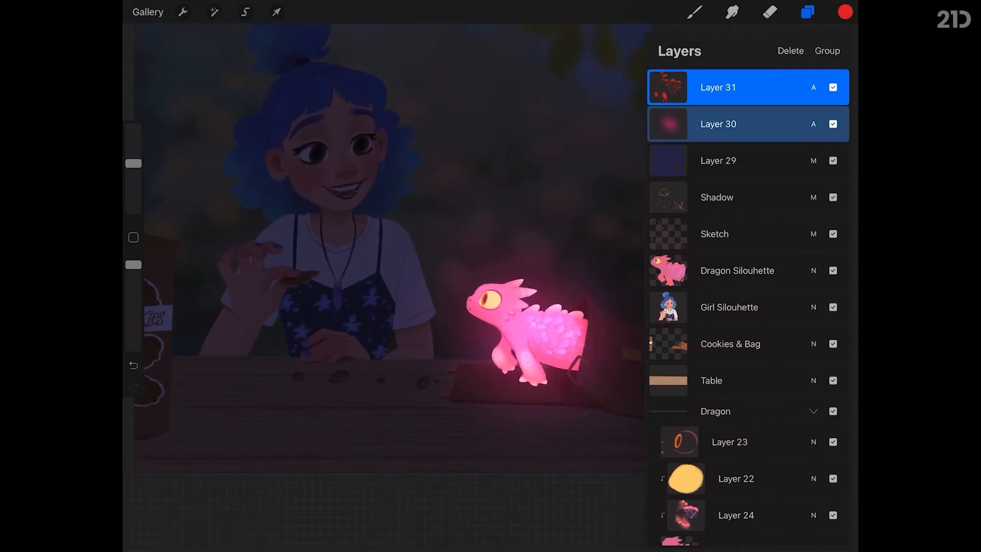
{"action": "left_click", "coordinate": [827, 51]}
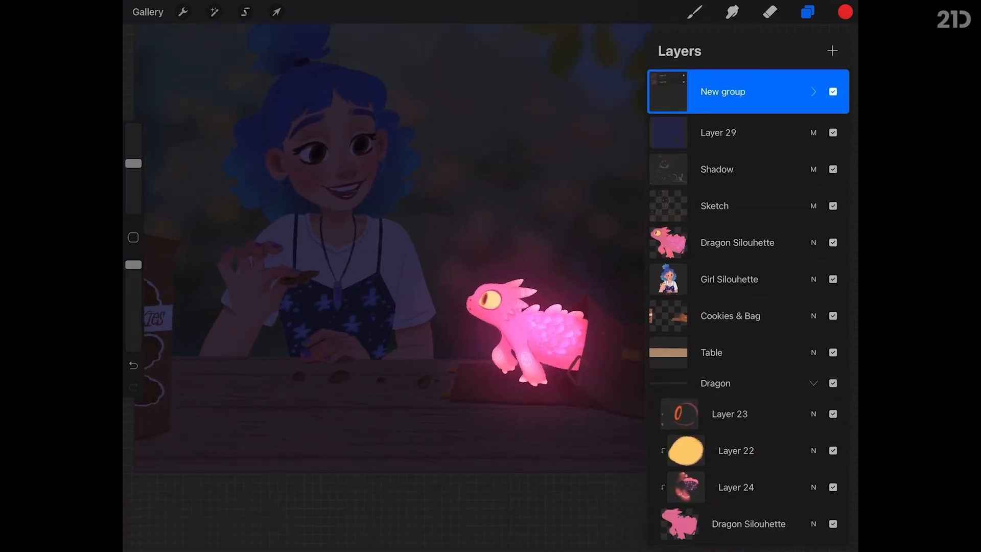
{"action": "left_click", "coordinate": [845, 12]}
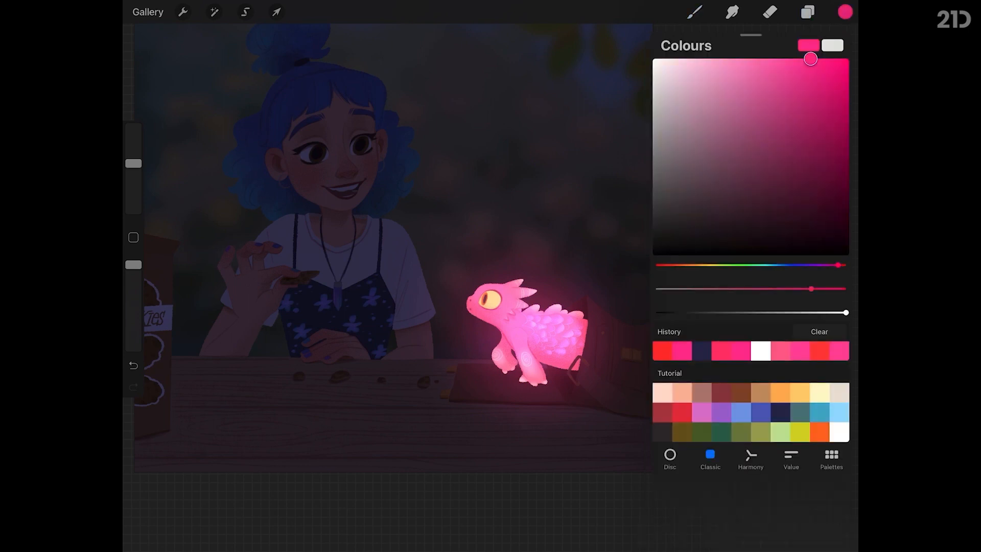
{"action": "left_click", "coordinate": [691, 13]}
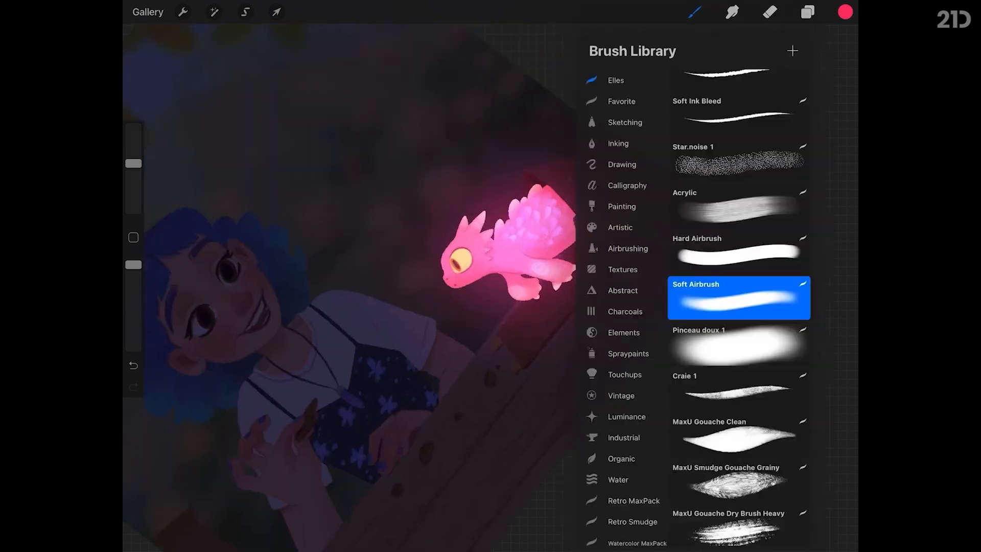
{"action": "left_click", "coordinate": [694, 14]}
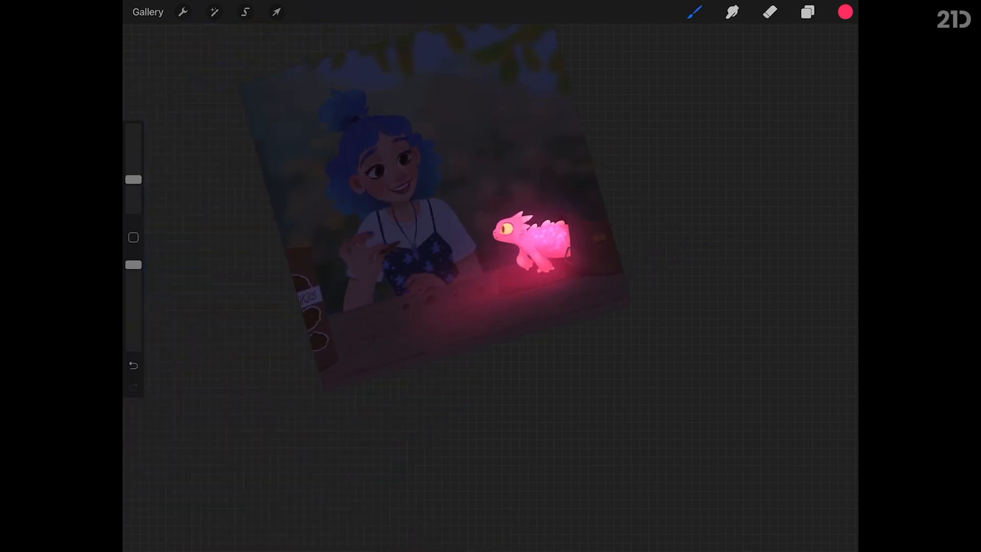
Step: Airbrush pink glow onto the table on Layer 33, erase excess, and set opacity to 76%
{"action": "left_click", "coordinate": [806, 12]}
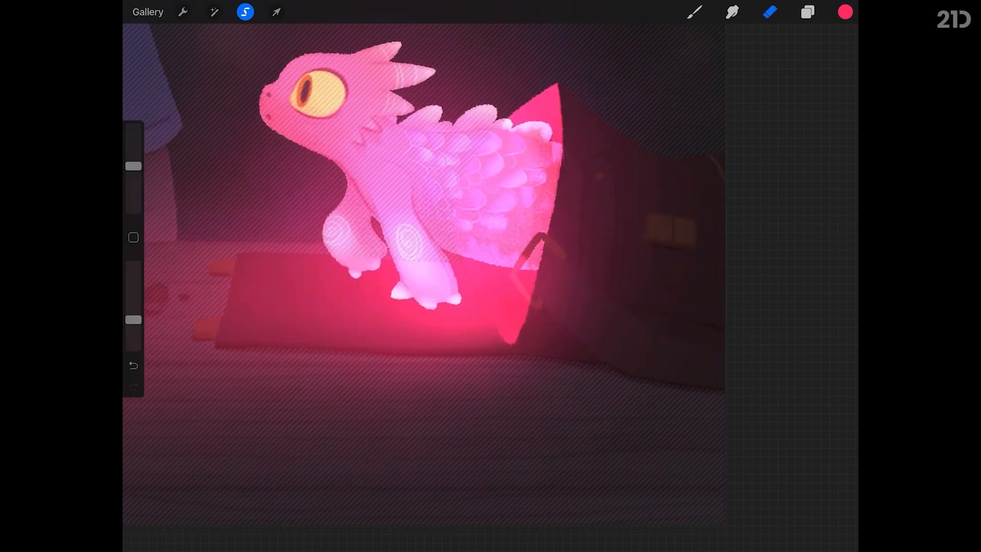
{"action": "left_click", "coordinate": [693, 13]}
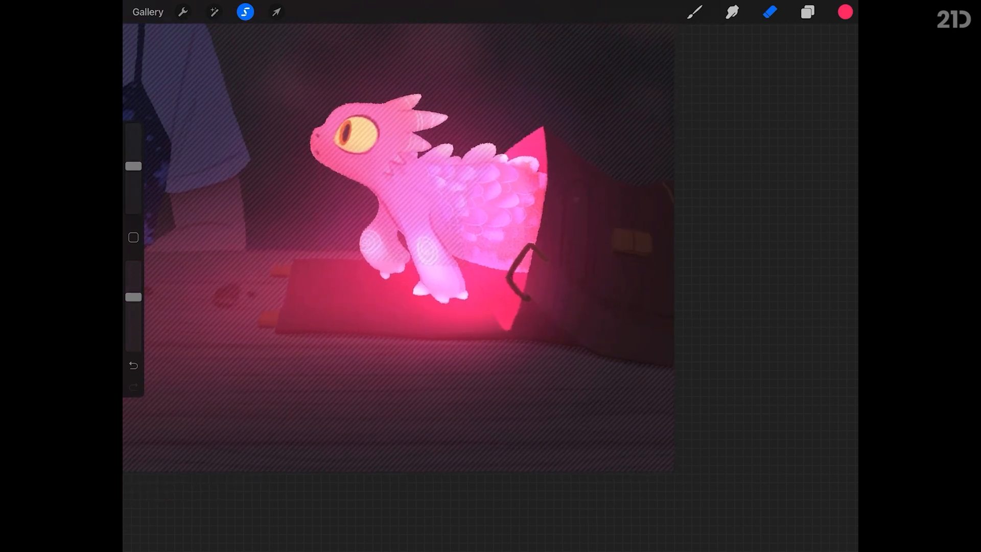
{"action": "left_click", "coordinate": [808, 13]}
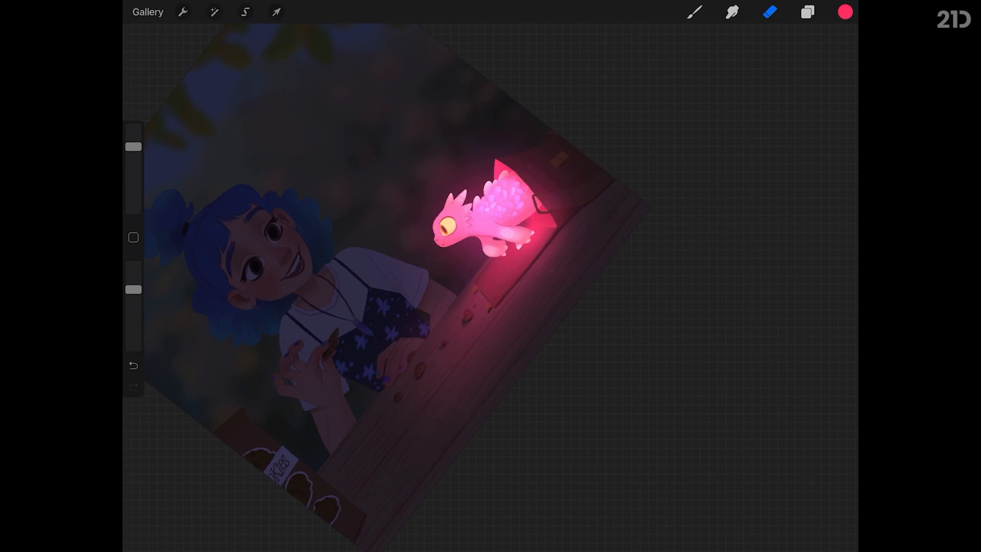
{"action": "left_click", "coordinate": [806, 11]}
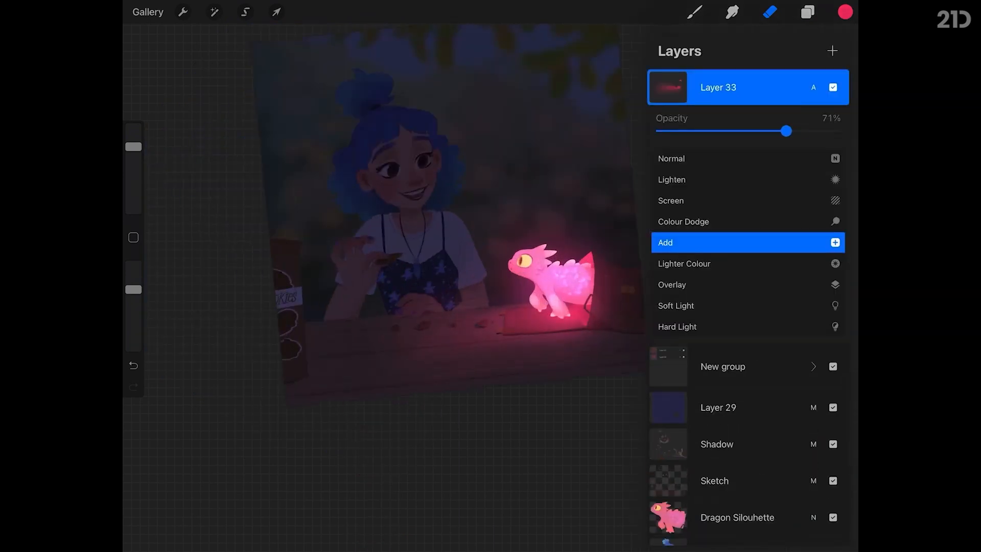
{"action": "left_click_drag", "start_coordinate": [786, 130], "coordinate": [794, 131]}
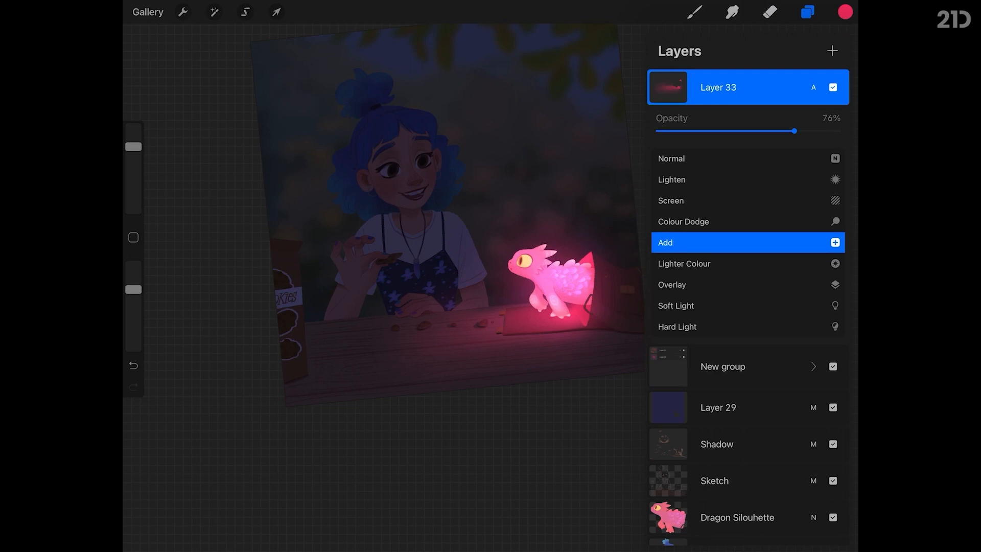
{"action": "left_click", "coordinate": [728, 316]}
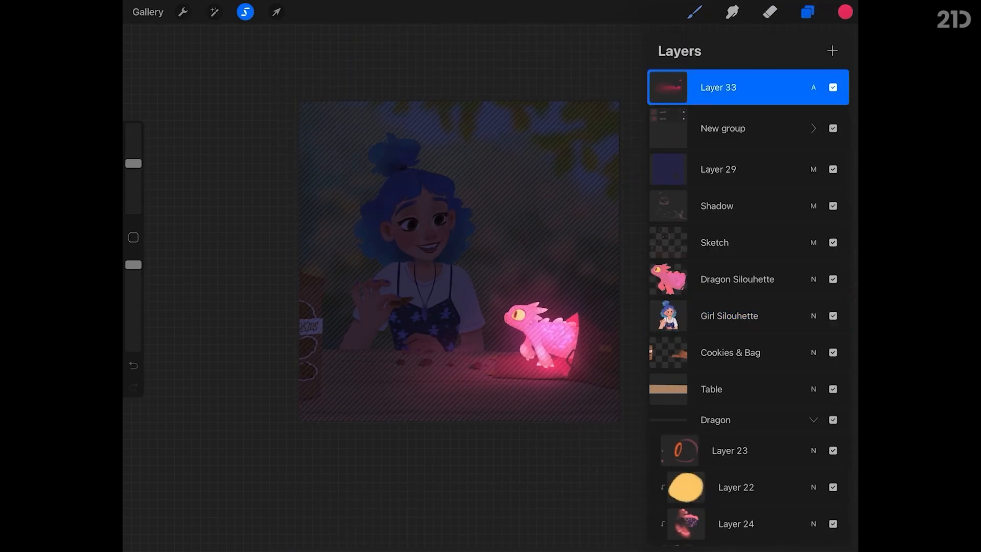
Step: Freehand-select the girl's lit side and airbrush pink light over her face and clothes
{"action": "left_click", "coordinate": [691, 13]}
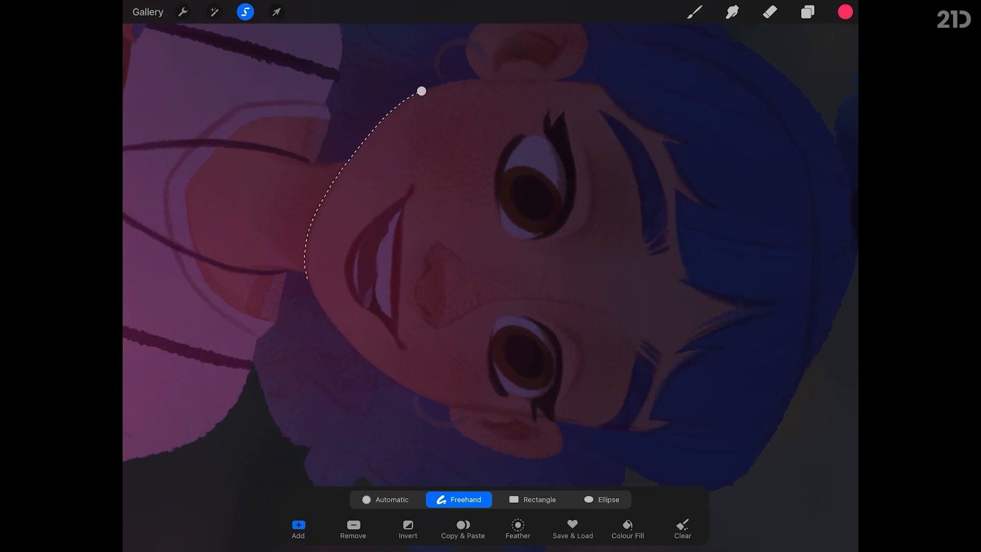
{"action": "left_click_drag", "start_coordinate": [303, 282], "coordinate": [376, 369]}
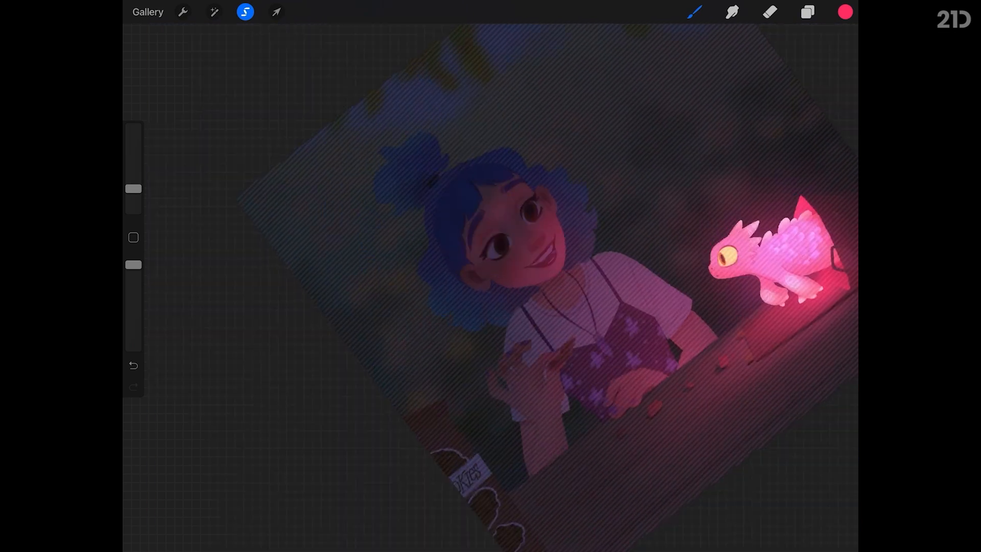
{"action": "left_click", "coordinate": [804, 11]}
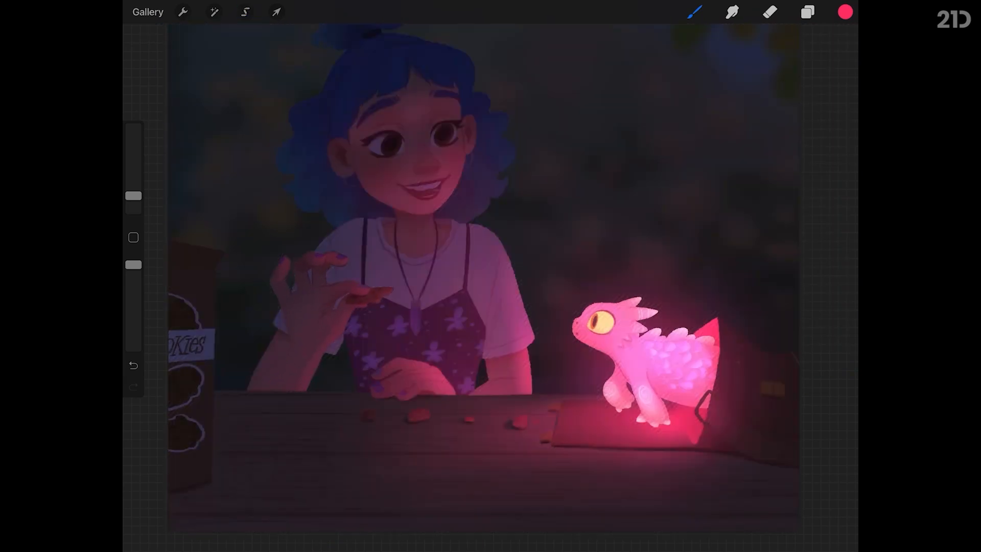
Step: Gently erase the edges of the pink light on the girl with the Soft Ink Bleed eraser
{"action": "left_click", "coordinate": [808, 12]}
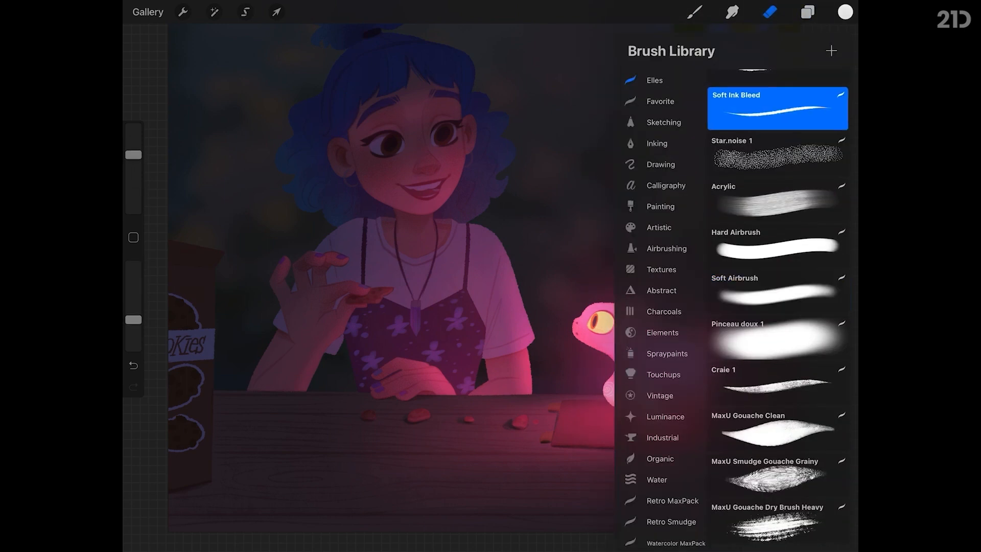
{"action": "left_click", "coordinate": [770, 12]}
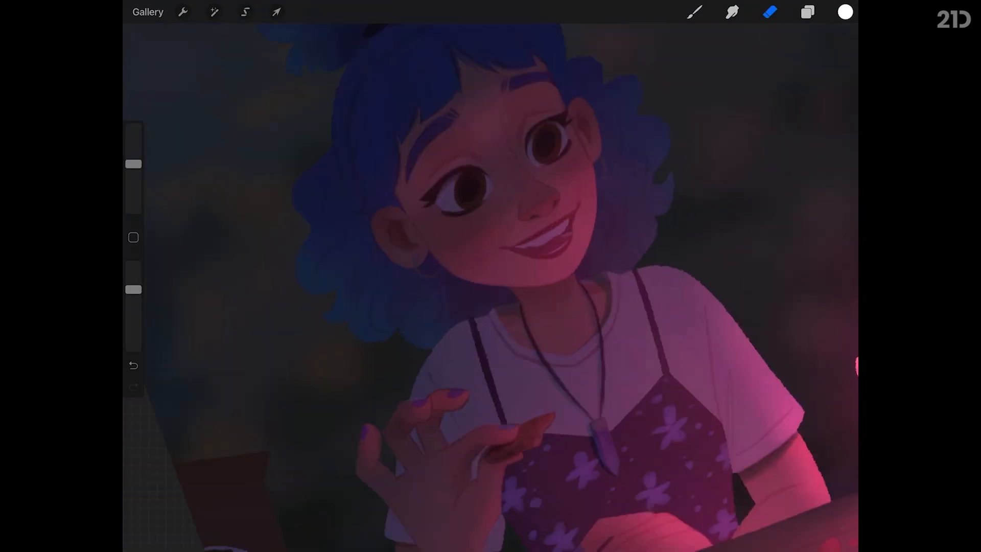
{"action": "left_click", "coordinate": [245, 11]}
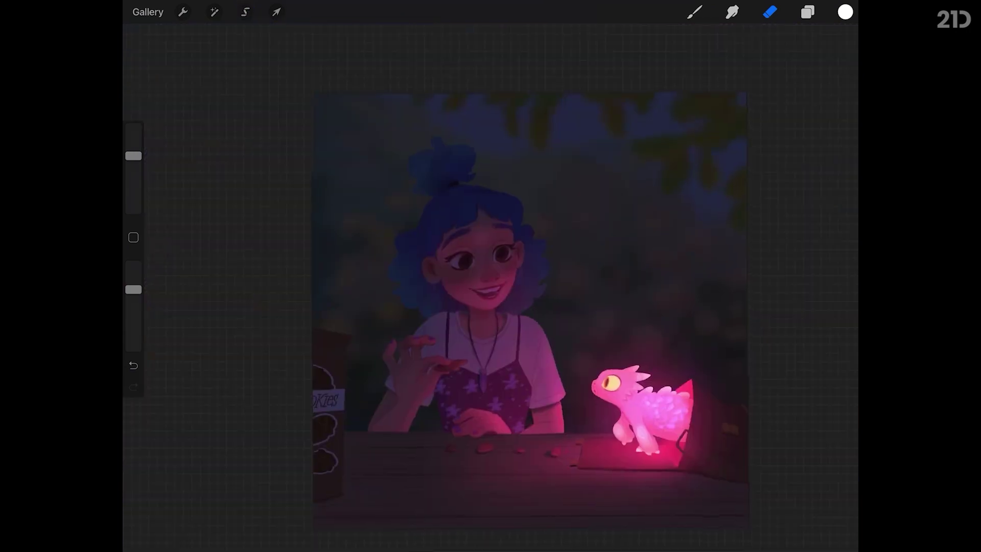
{"action": "left_click", "coordinate": [252, 12]}
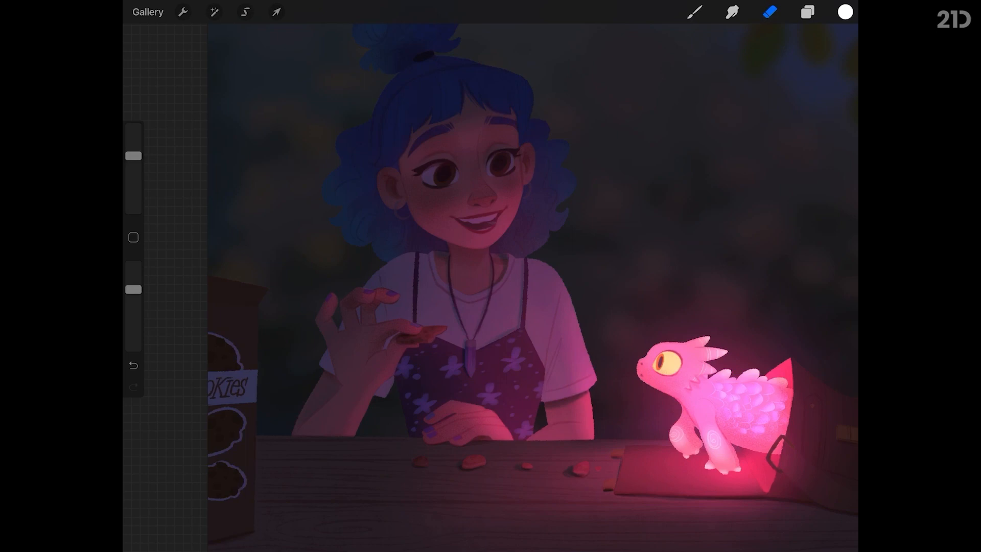
Step: Select part of the girl's glow layer and erase to soften the pink on her face and shirt
{"action": "left_click", "coordinate": [805, 12]}
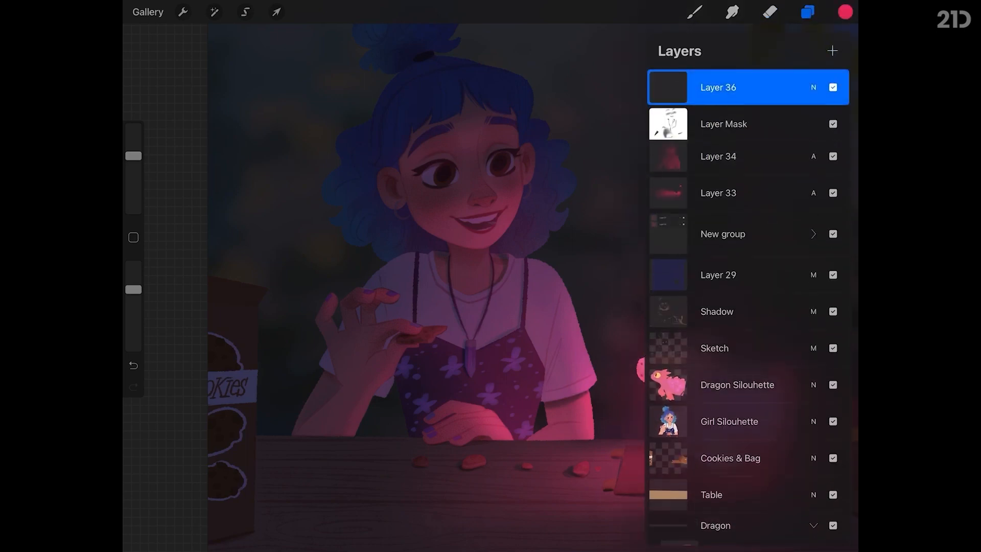
{"action": "left_click", "coordinate": [806, 13]}
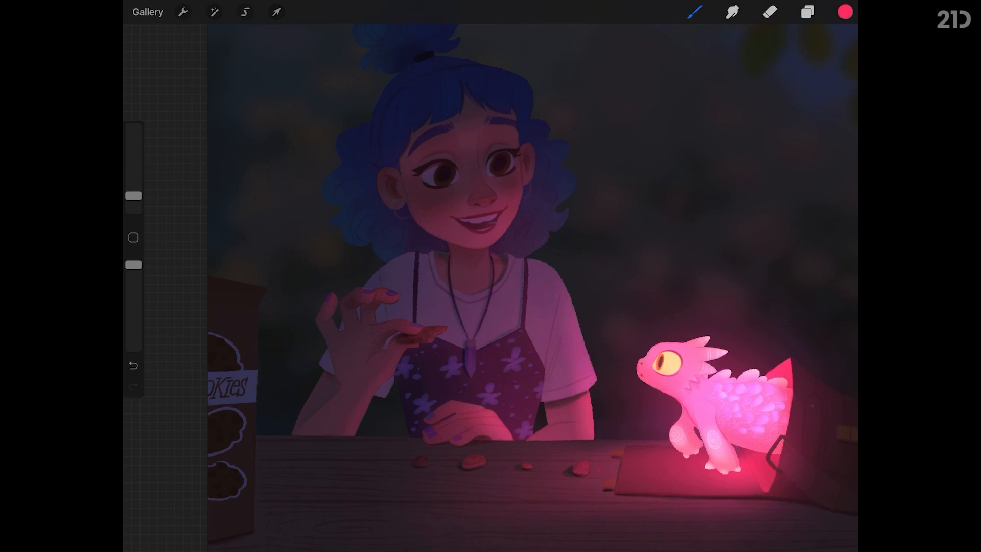
{"action": "left_click", "coordinate": [243, 13]}
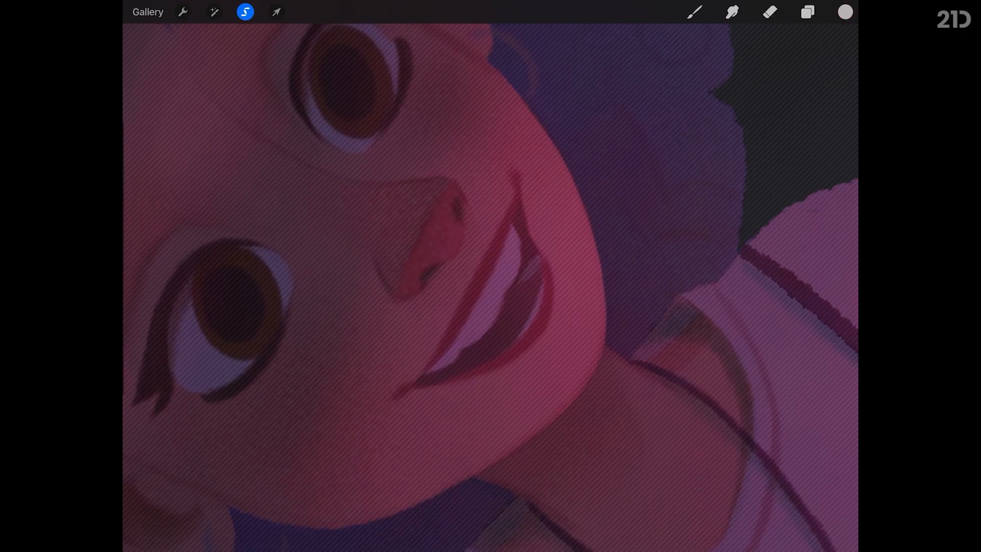
{"action": "left_click", "coordinate": [693, 13]}
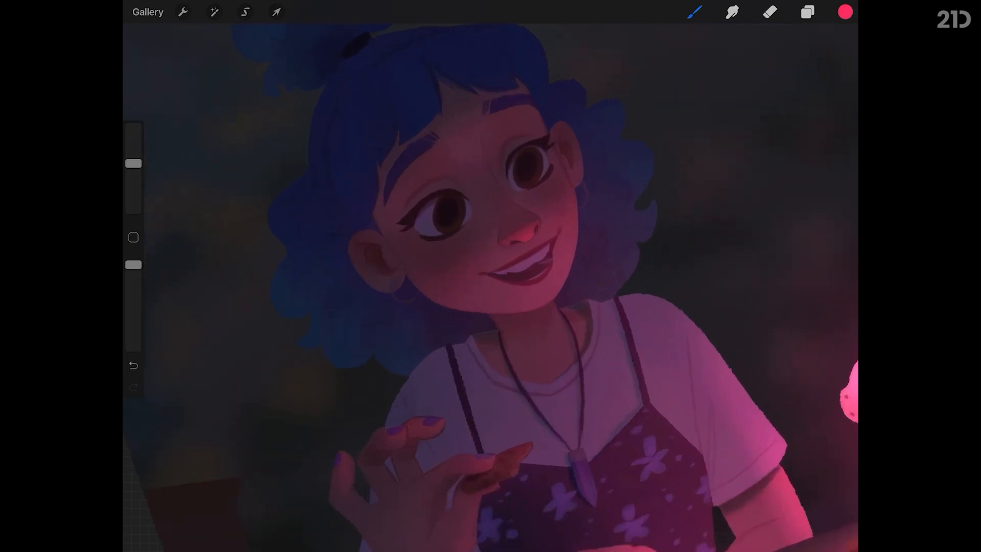
{"action": "left_click", "coordinate": [251, 13]}
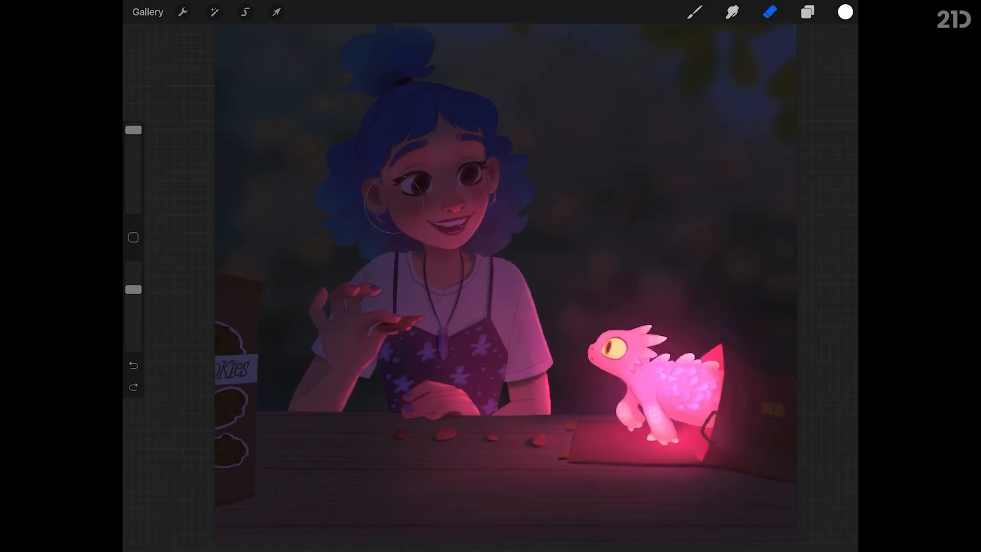
Step: Select the Layer Mask and freehand-select the area around the girl's neck
{"action": "left_click", "coordinate": [813, 11]}
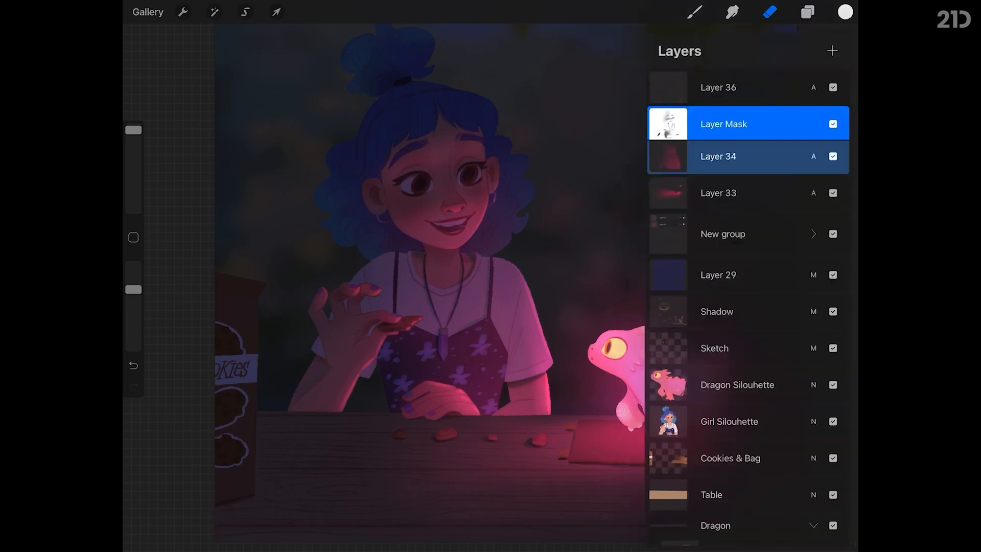
{"action": "left_click", "coordinate": [244, 12]}
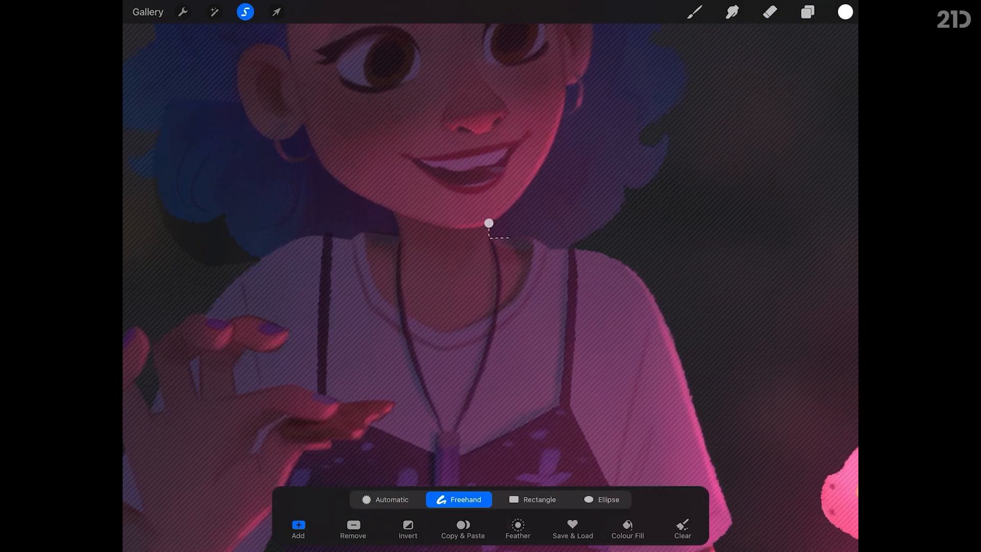
{"action": "left_click", "coordinate": [767, 12]}
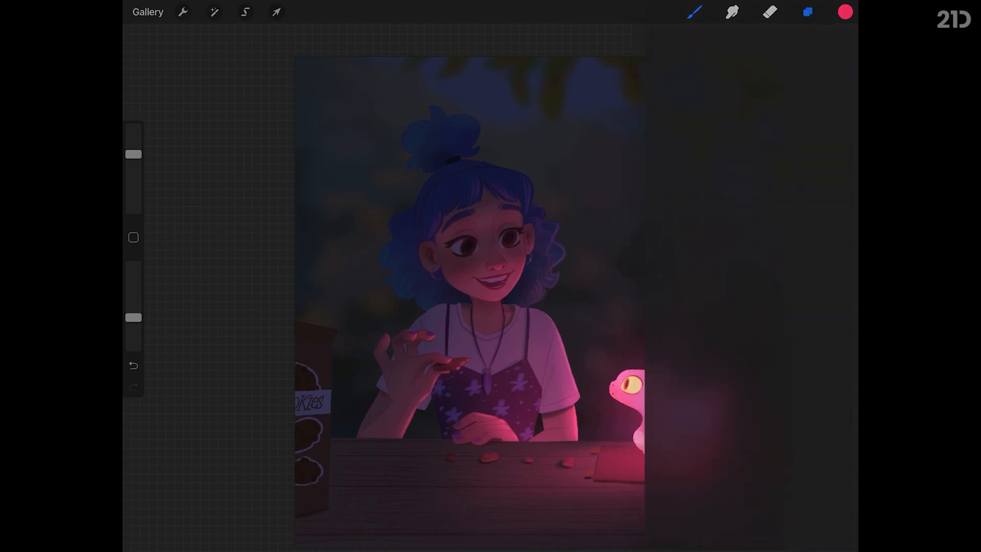
Step: Paint a light blue rim light on the hair and set Layer 37 to Overlay
{"action": "left_click", "coordinate": [845, 13]}
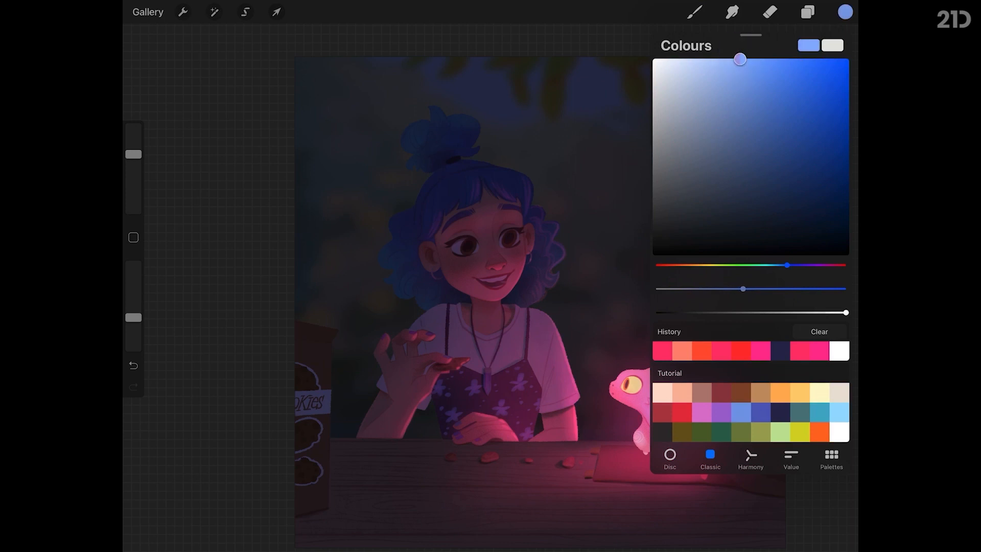
{"action": "left_click", "coordinate": [844, 11]}
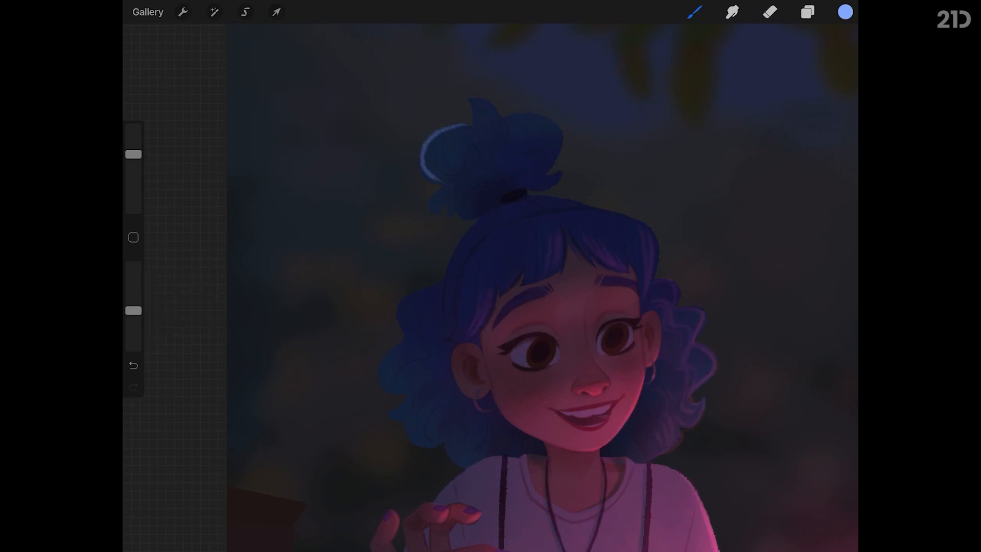
{"action": "left_click", "coordinate": [806, 14]}
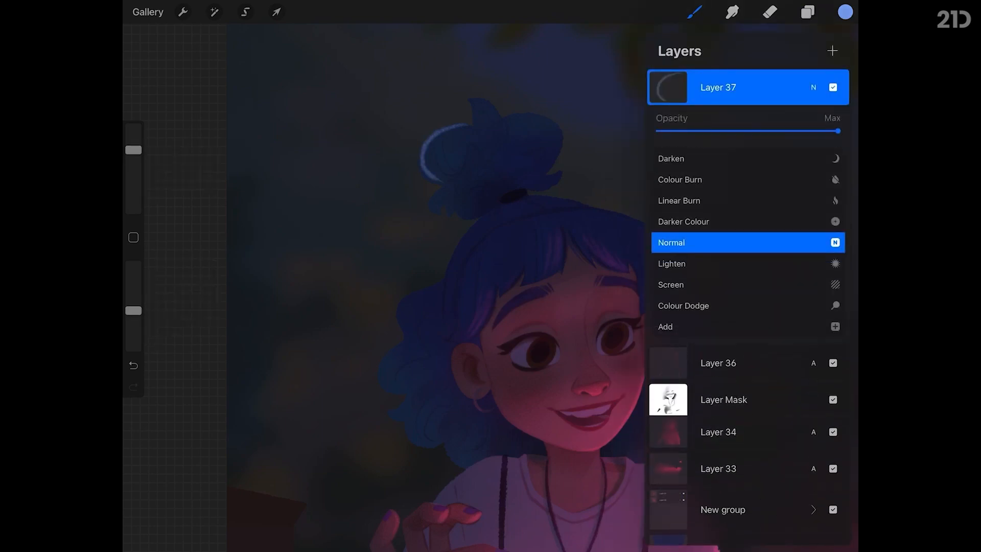
{"action": "left_click", "coordinate": [672, 243]}
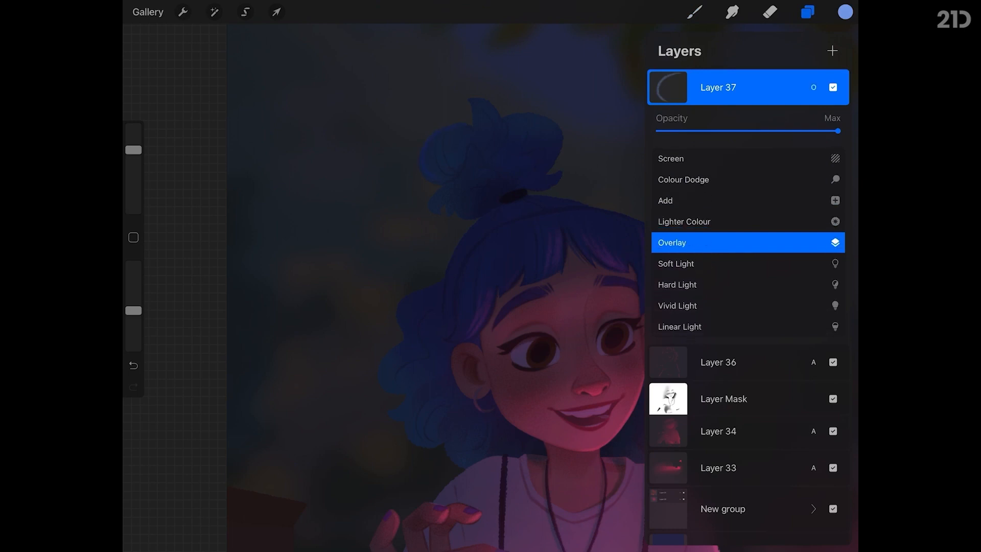
{"action": "left_click", "coordinate": [806, 12]}
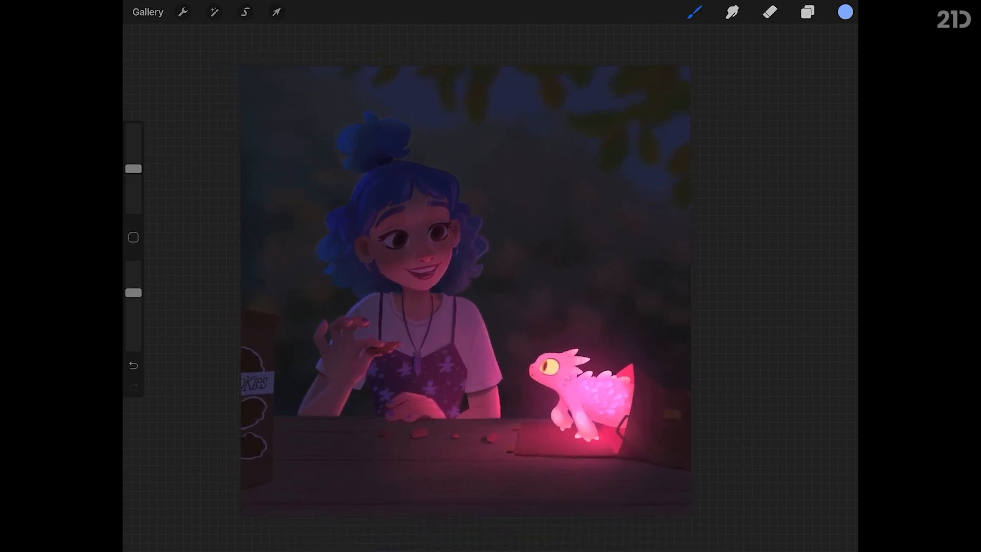
Step: Paint a pink glow across the eye on new Layer 38 with Soft Ink Bleed
{"action": "left_click", "coordinate": [807, 12]}
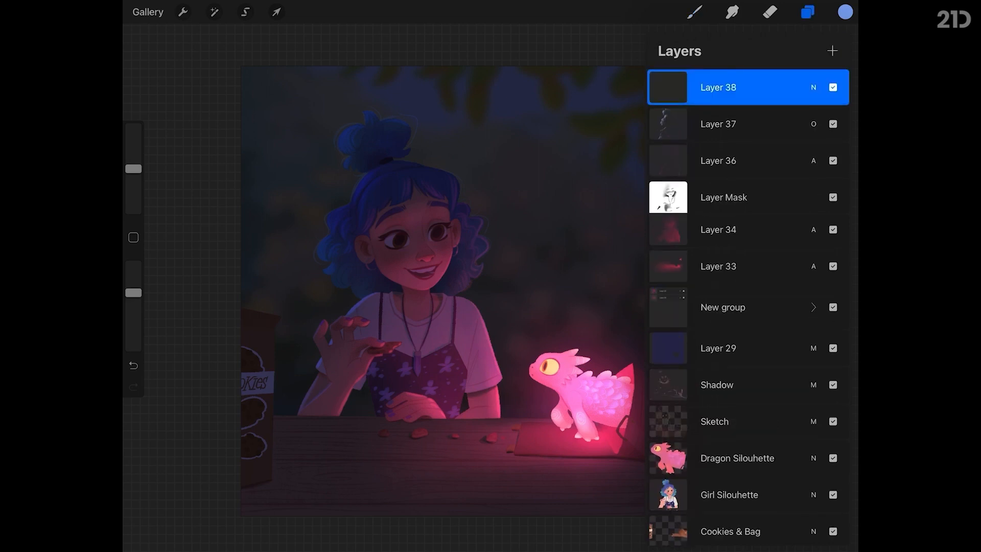
{"action": "left_click", "coordinate": [845, 11]}
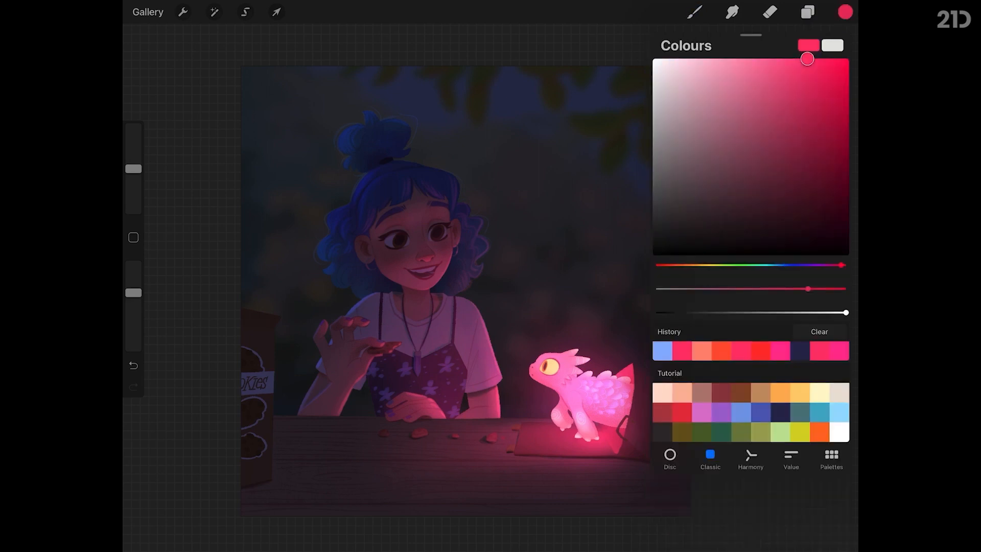
{"action": "left_click", "coordinate": [691, 13]}
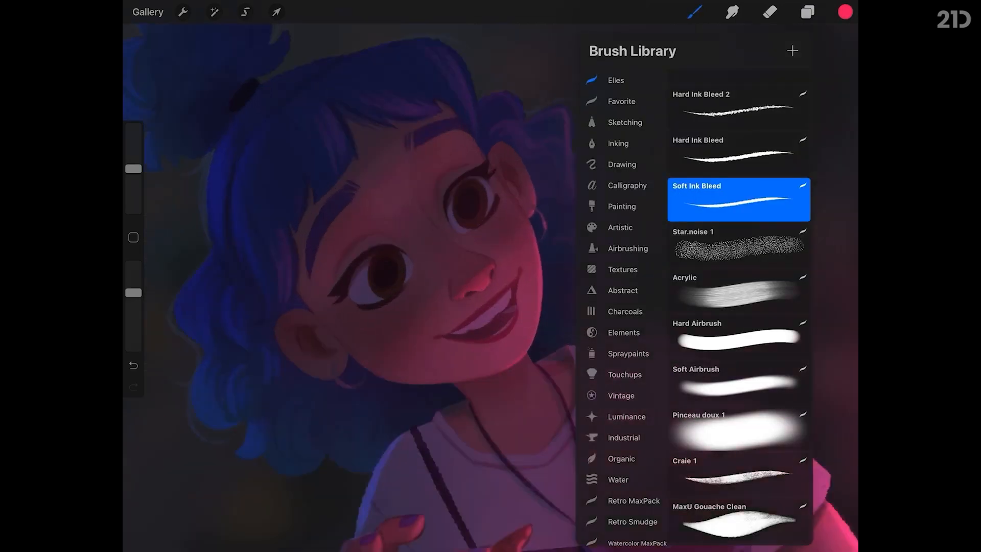
{"action": "left_click", "coordinate": [694, 13]}
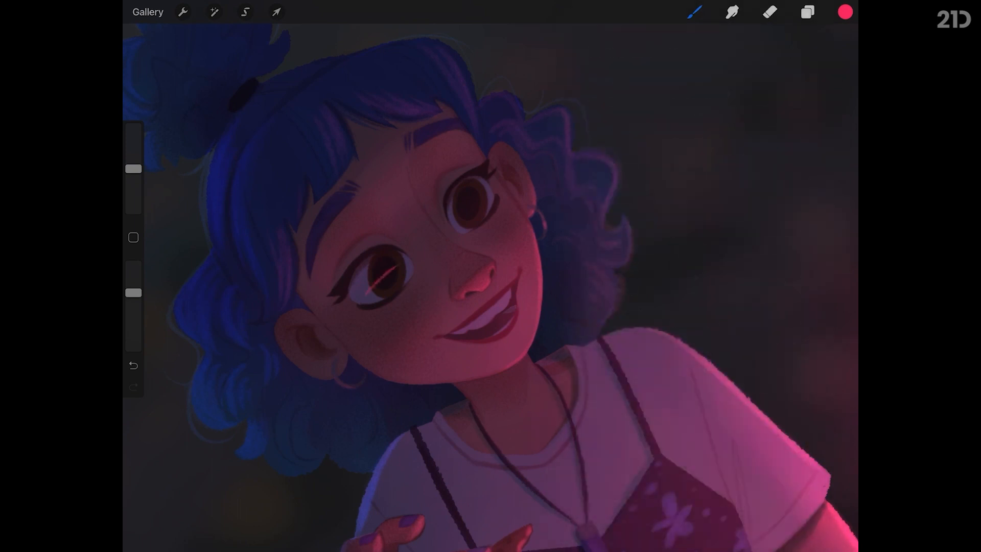
{"action": "left_click_drag", "start_coordinate": [351, 291], "coordinate": [400, 281]}
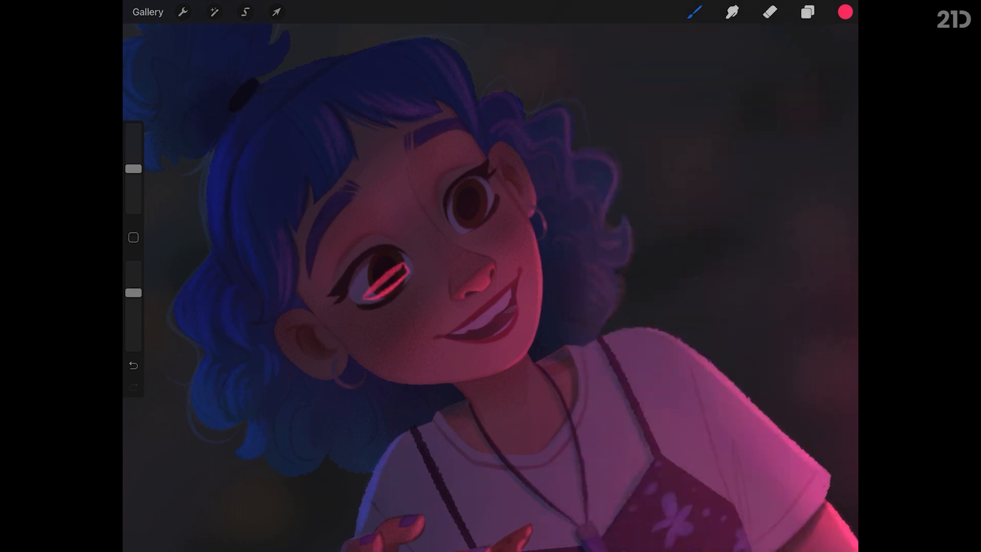
Step: Set the eye-glow layer to Add blending at 8% opacity, then add Layer 39
{"action": "left_click", "coordinate": [805, 11]}
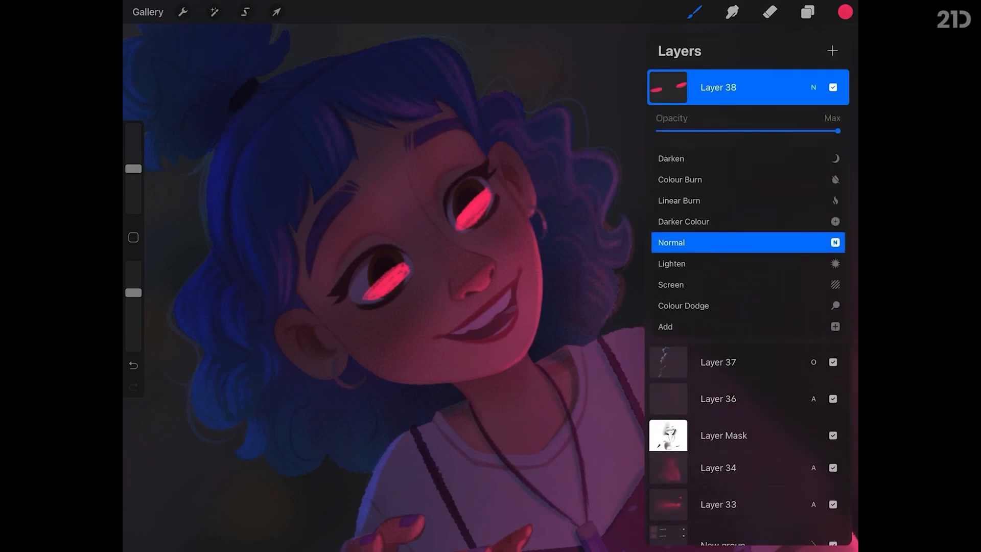
{"action": "left_click", "coordinate": [677, 243]}
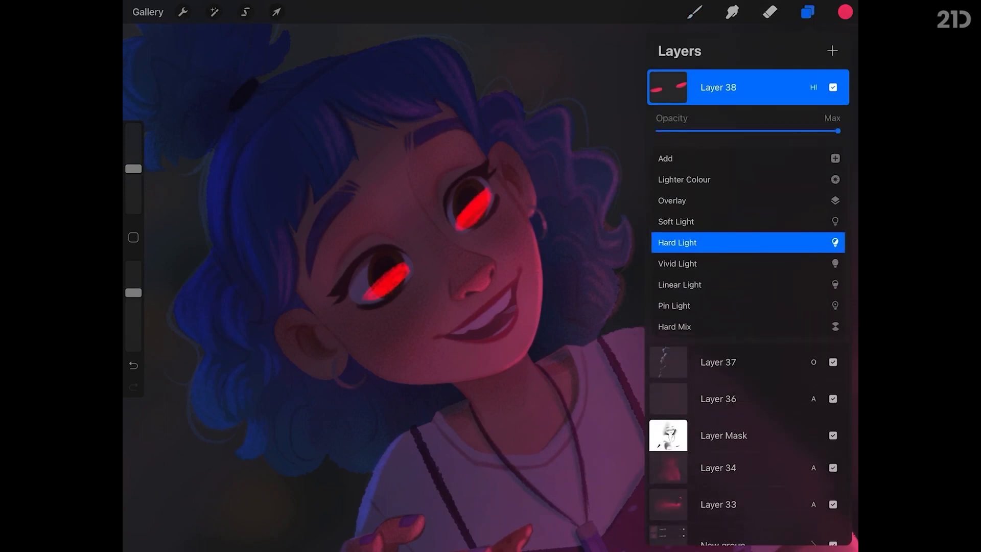
{"action": "left_click_drag", "start_coordinate": [838, 131], "coordinate": [679, 131]}
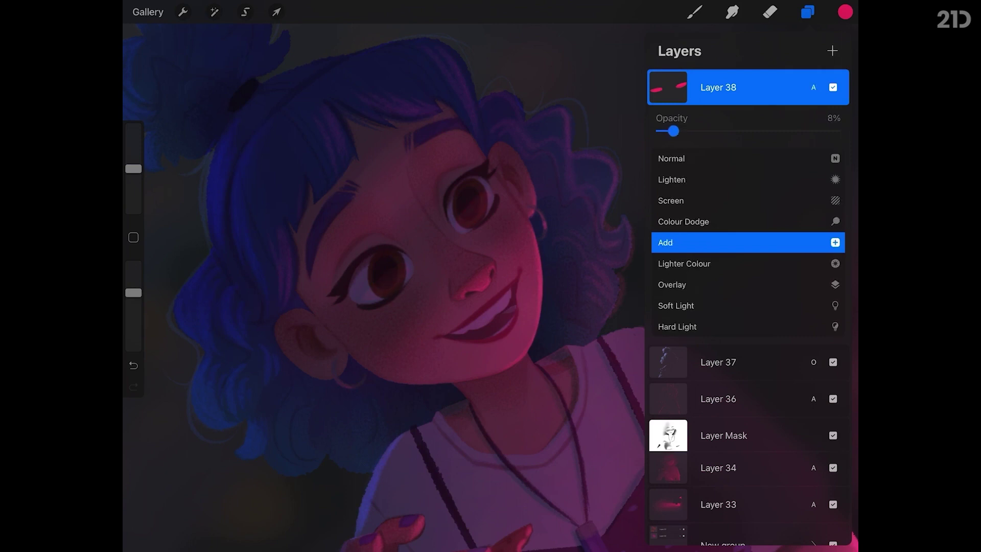
{"action": "left_click", "coordinate": [832, 50]}
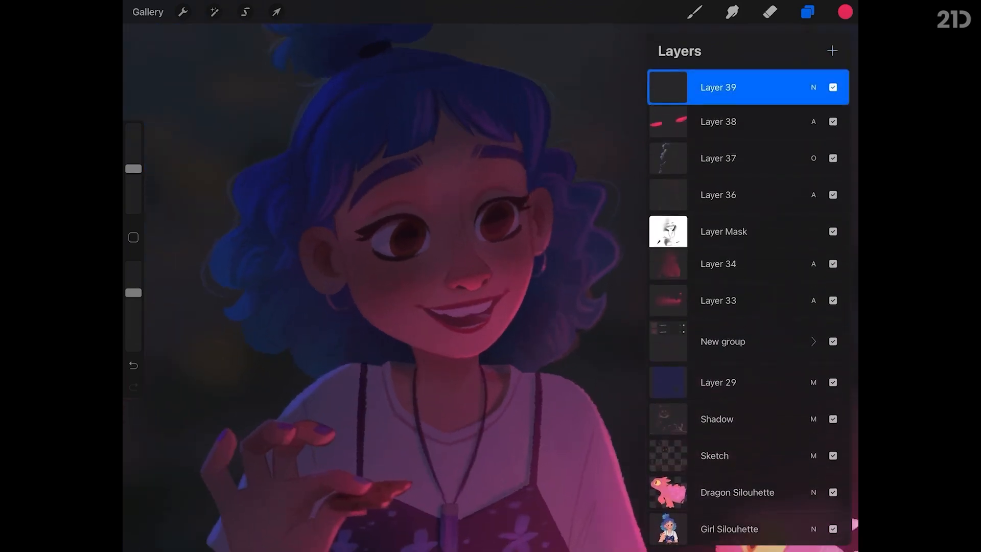
{"action": "left_click", "coordinate": [806, 12]}
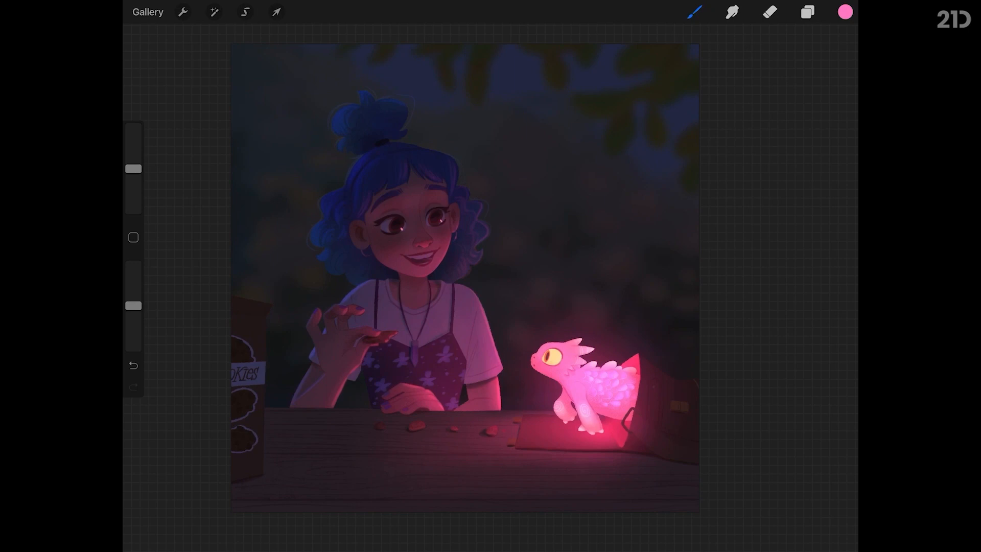
Step: Erase the eye glow down to small bright highlights in the girl's eyes
{"action": "left_click", "coordinate": [807, 12]}
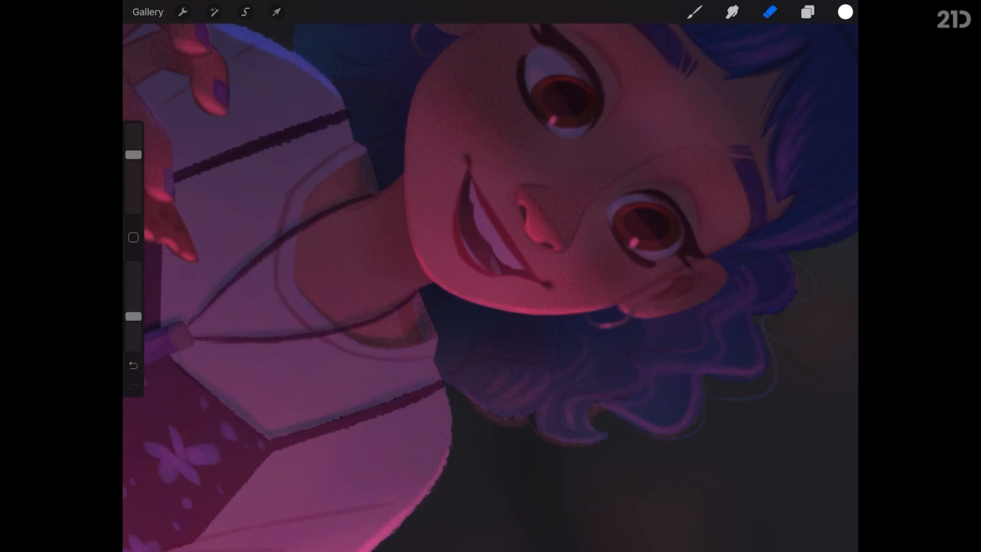
{"action": "left_click", "coordinate": [732, 12]}
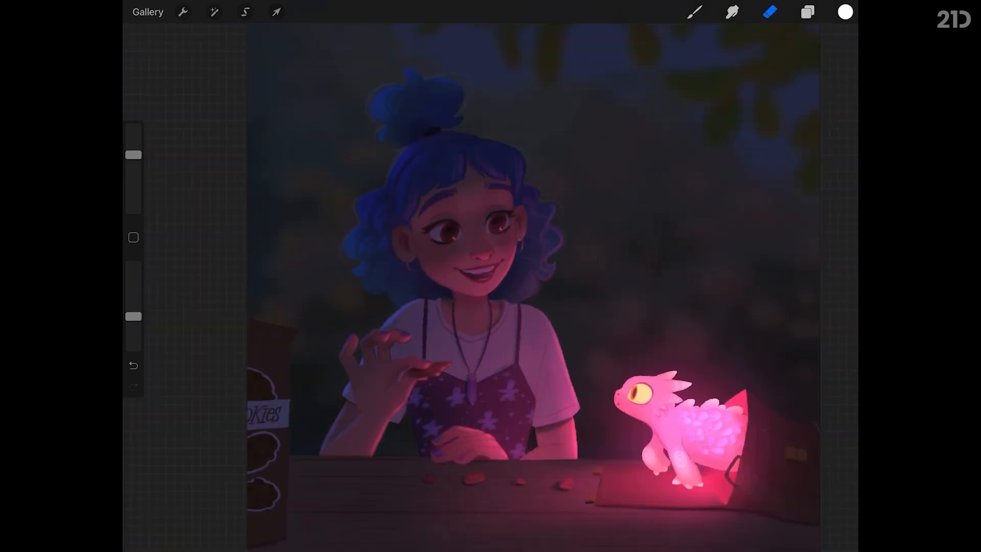
Step: Select Layer 36 to touch up the pink glow on the table
{"action": "left_click", "coordinate": [805, 12]}
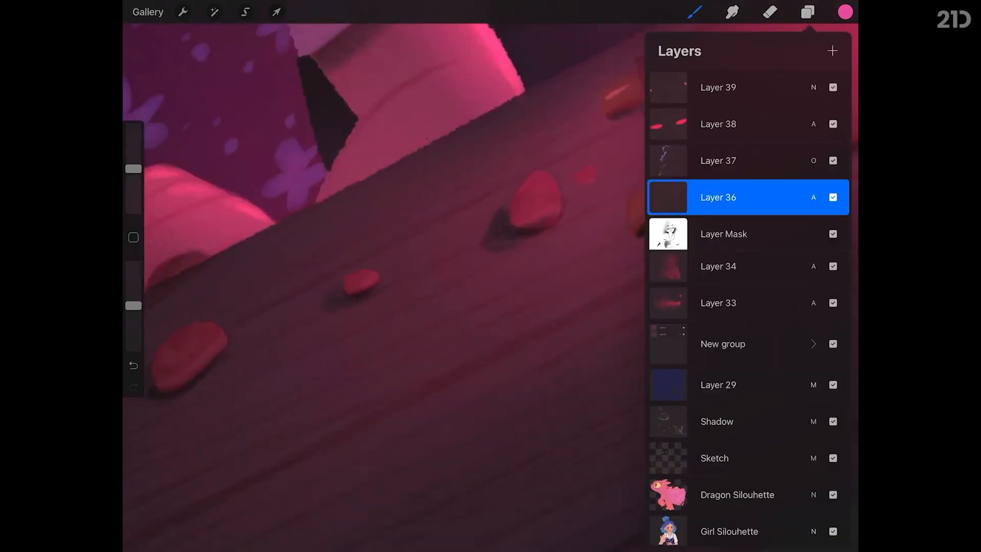
{"action": "left_click", "coordinate": [802, 11]}
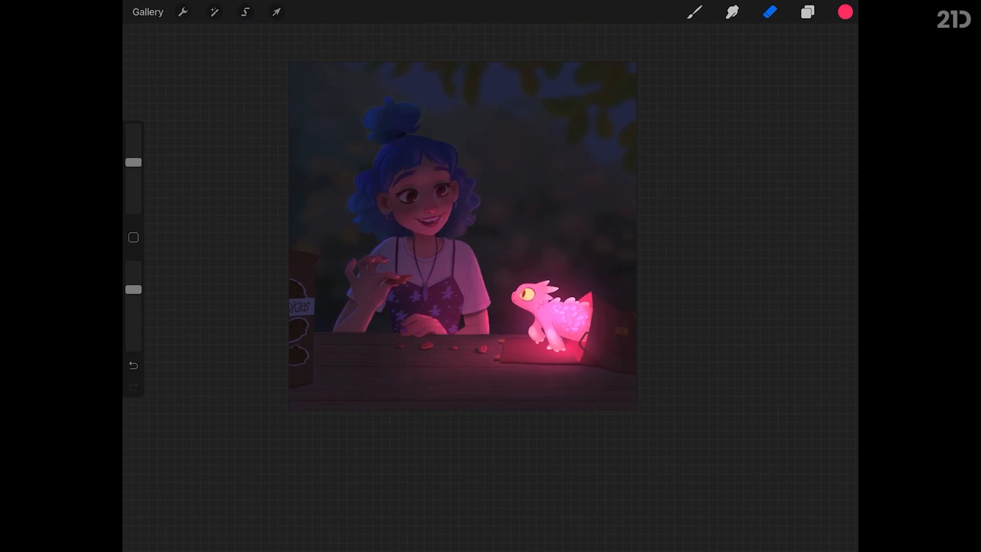
Step: Freehand-select the crystal pendant and choose the Hard Airbrush
{"action": "left_click", "coordinate": [806, 11]}
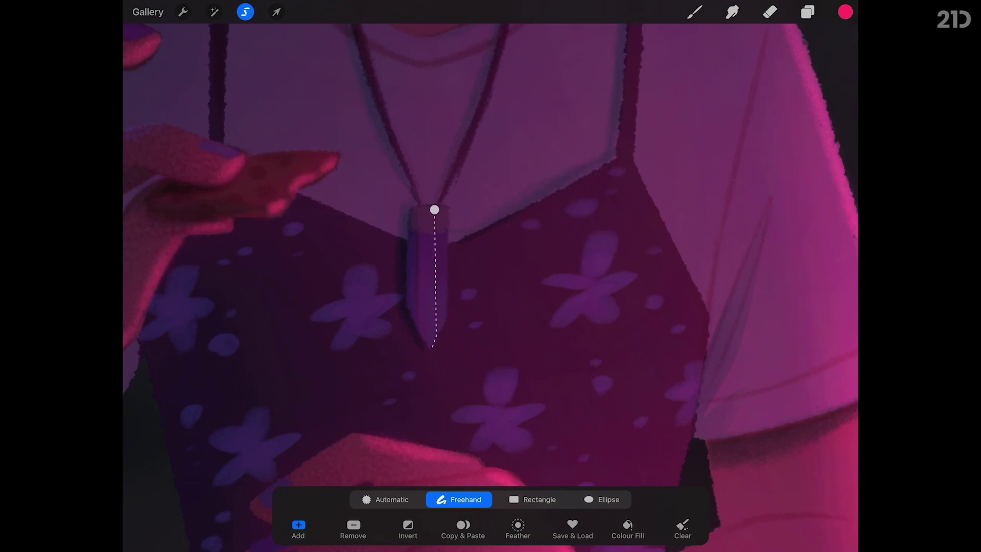
{"action": "left_click", "coordinate": [692, 13]}
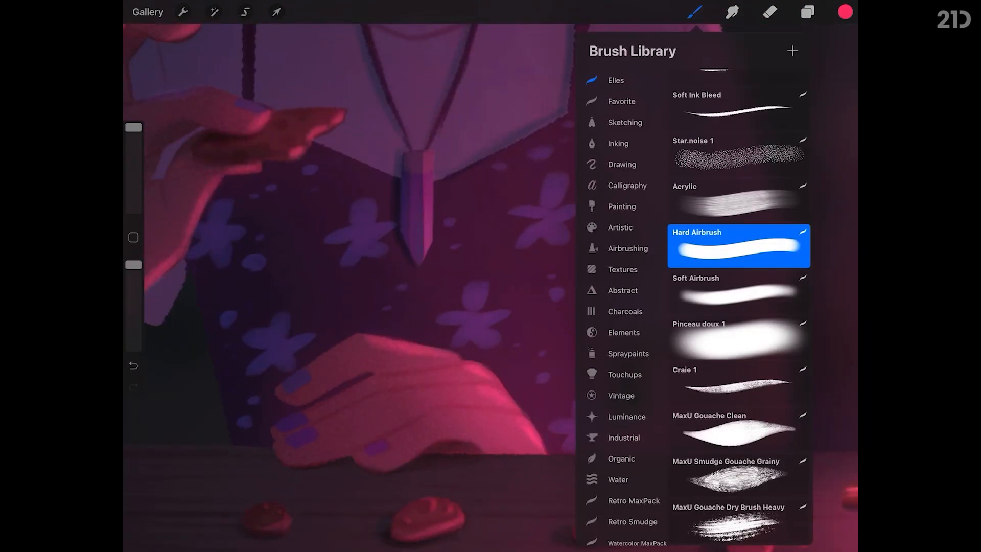
{"action": "left_click", "coordinate": [695, 12]}
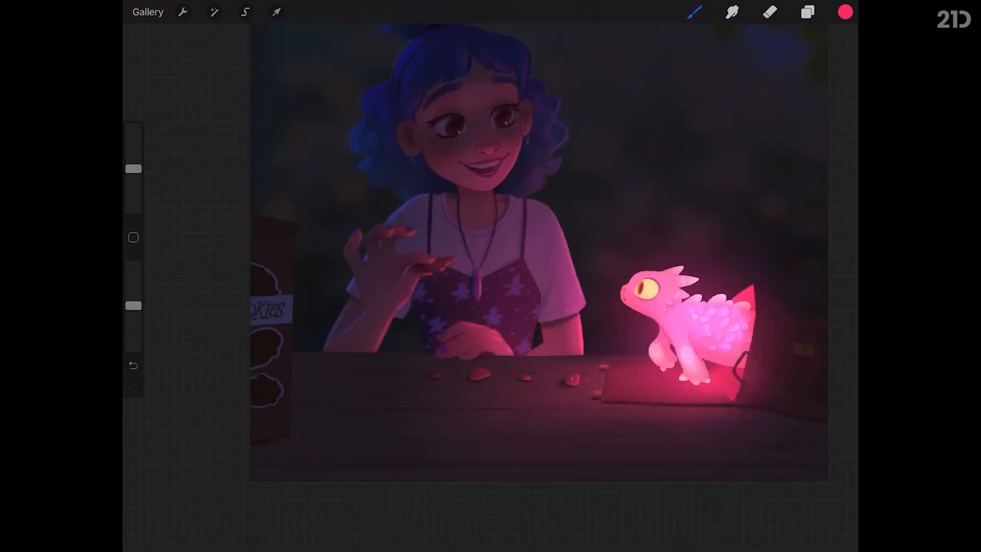